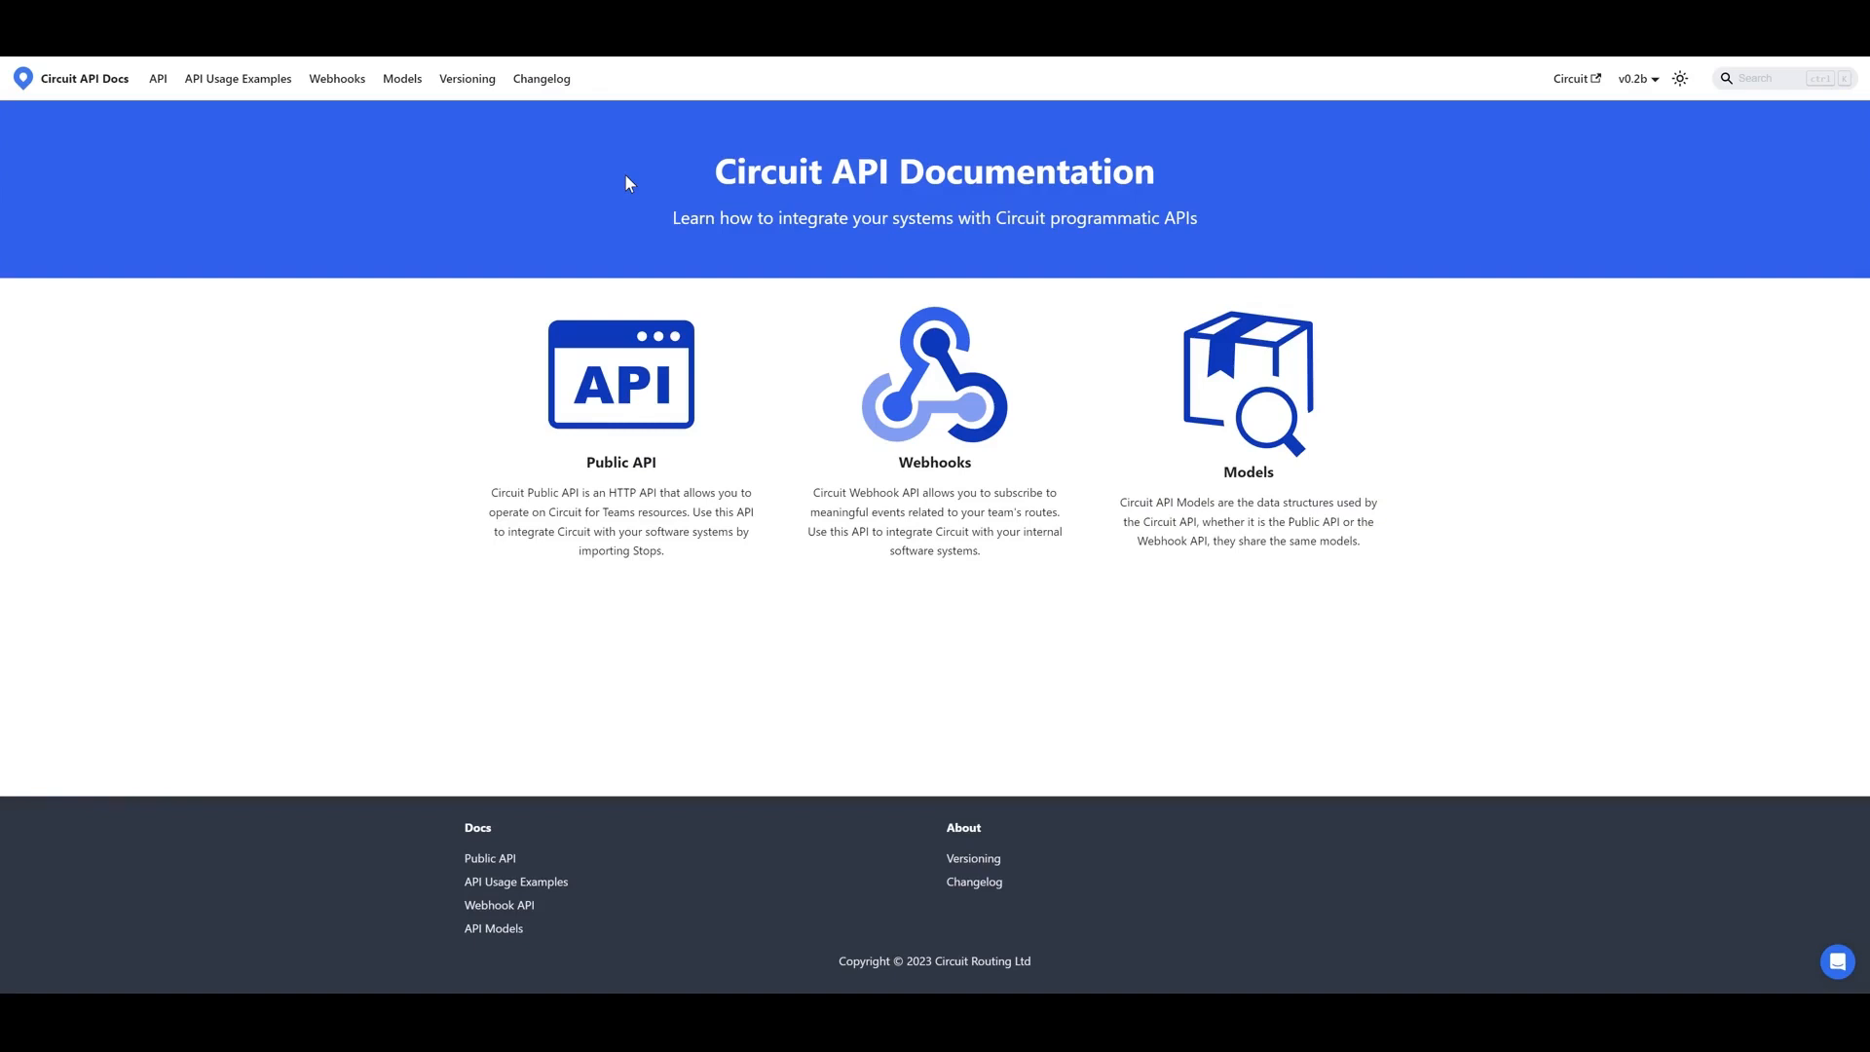
{"action": "mouse_move", "coordinate": [647, 227]}
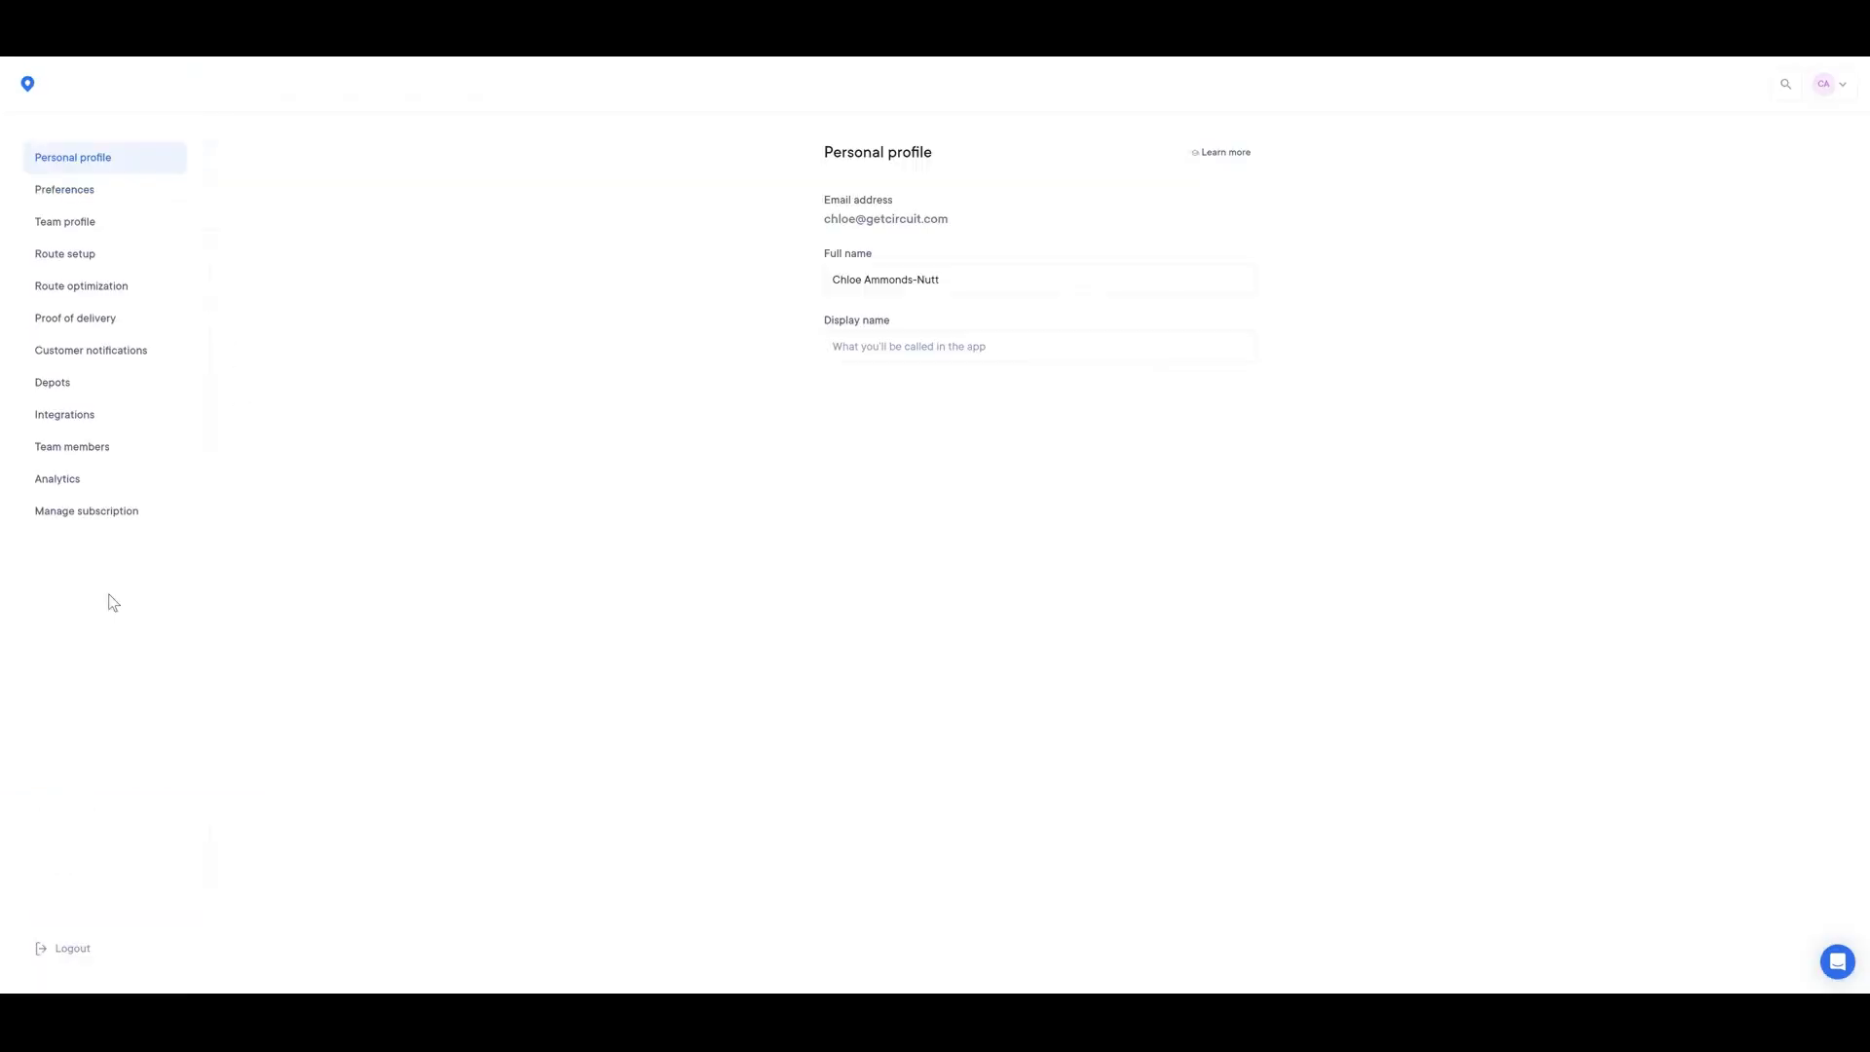
- Open the Integrations settings page, then move on to Analytics
{"action": "left_click", "coordinate": [64, 414]}
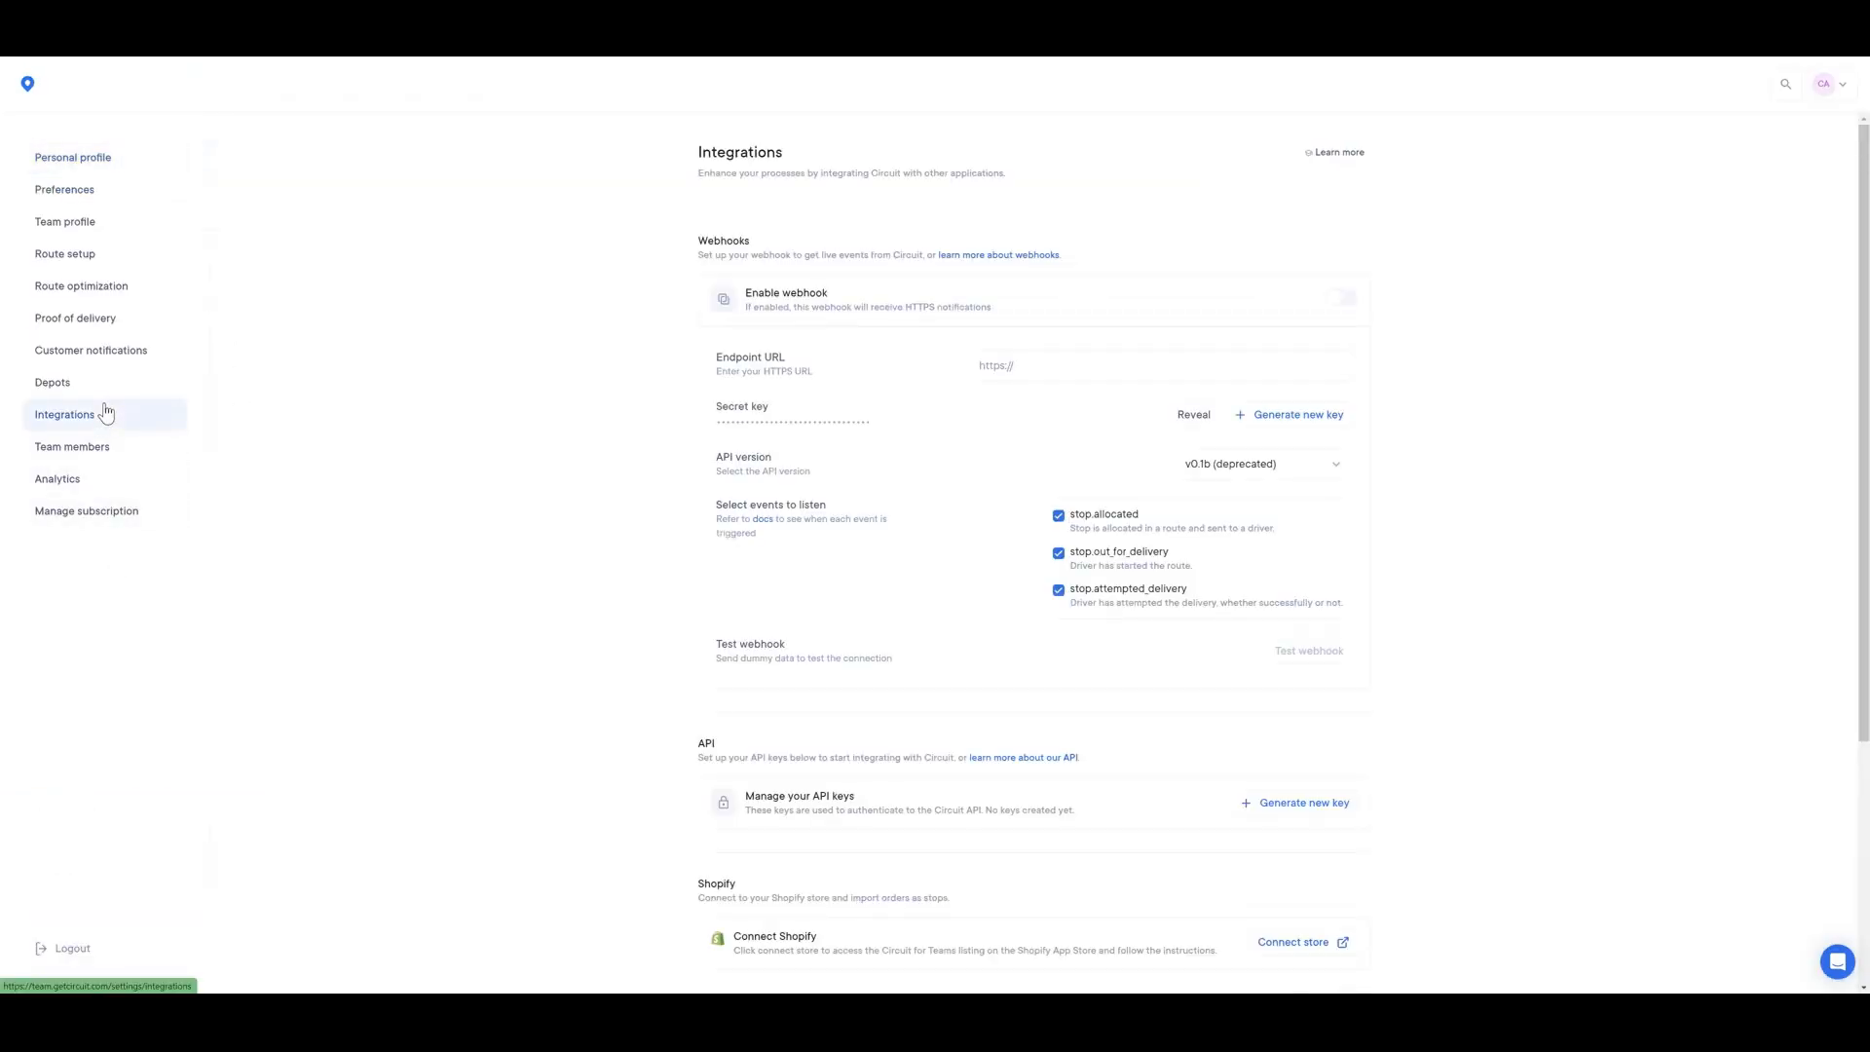
{"action": "left_click", "coordinate": [57, 479]}
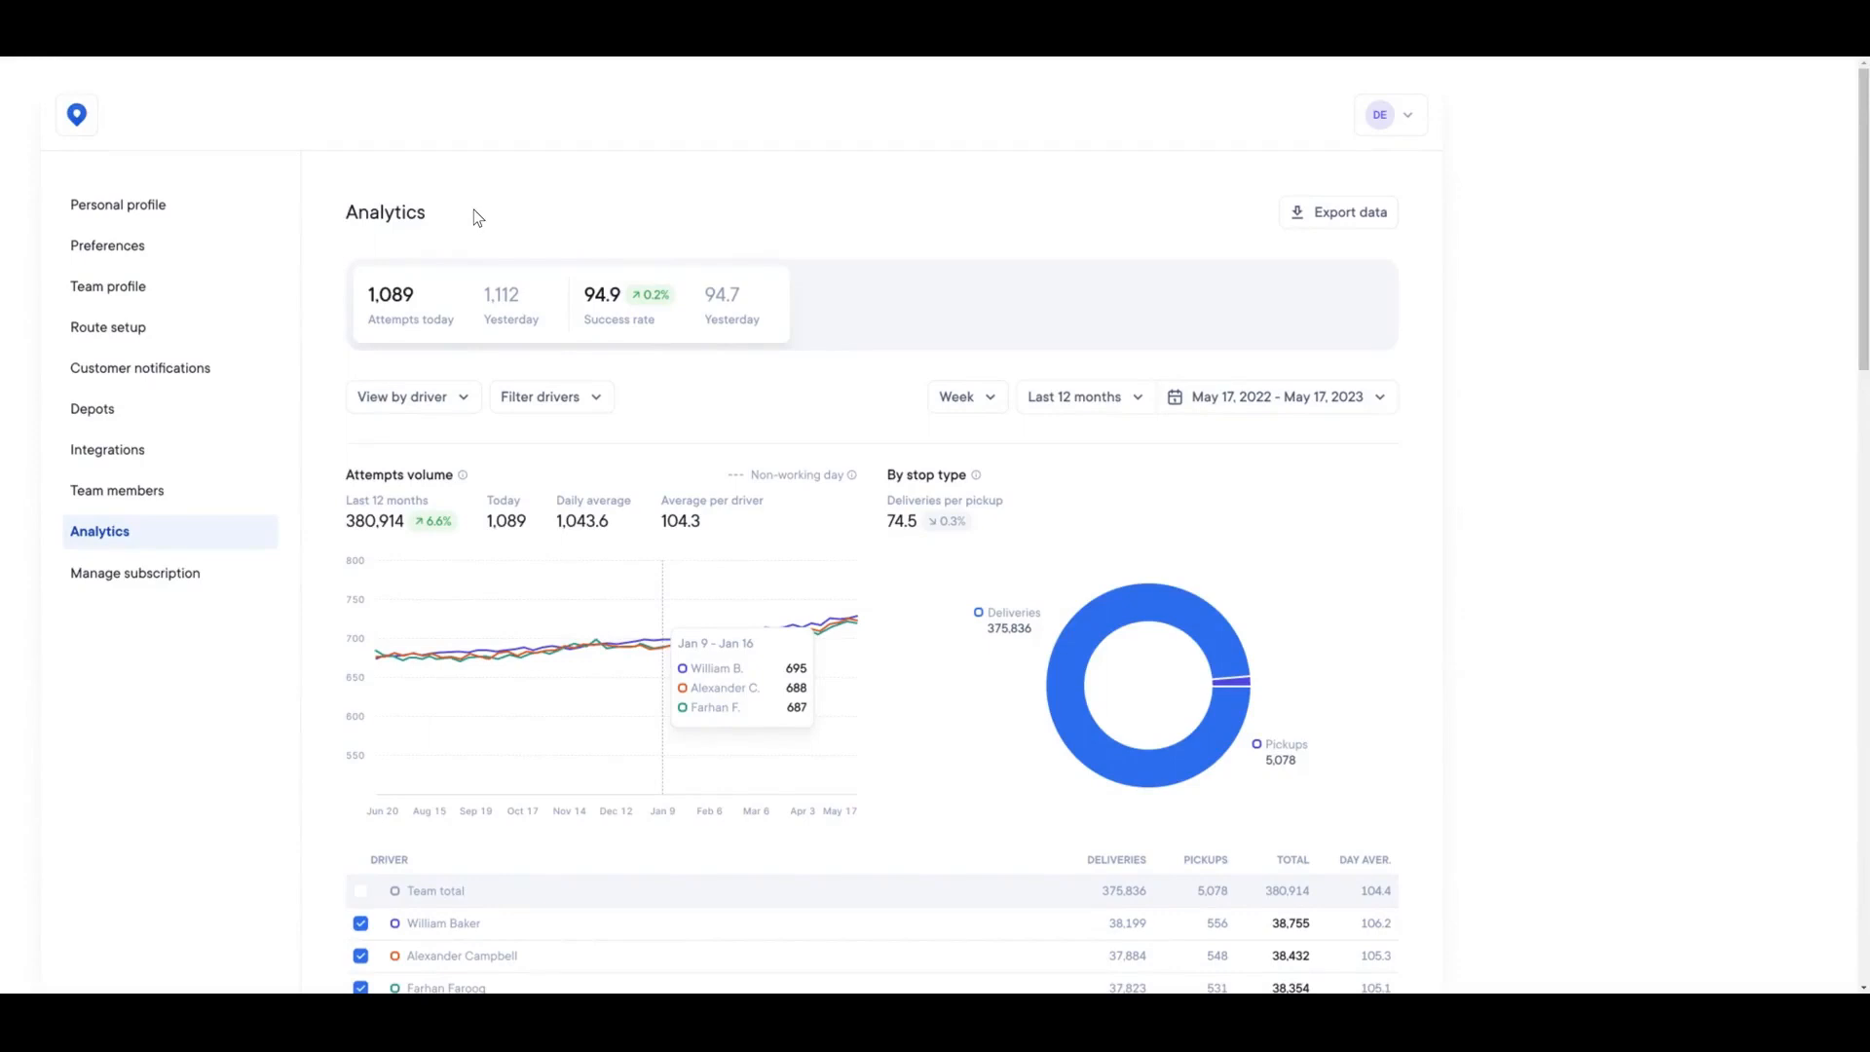
{"action": "mouse_move", "coordinate": [322, 404]}
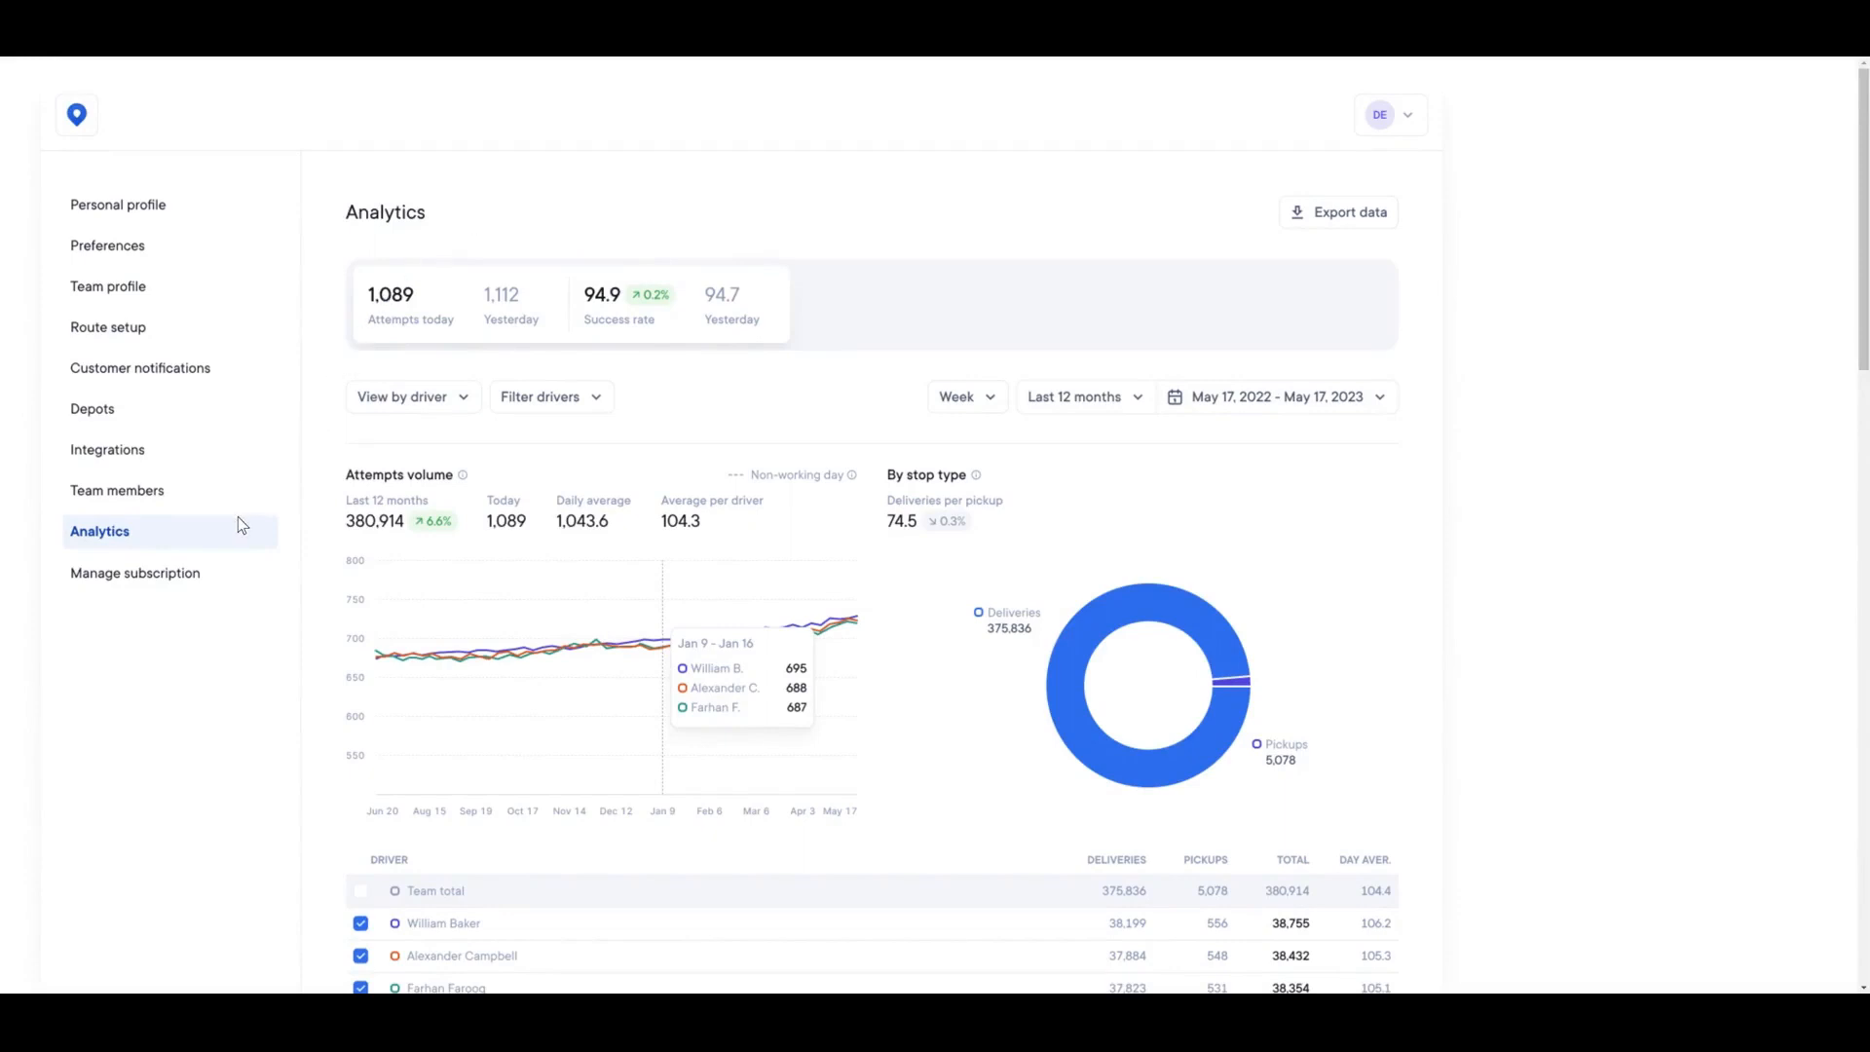
{"action": "mouse_move", "coordinate": [561, 381]}
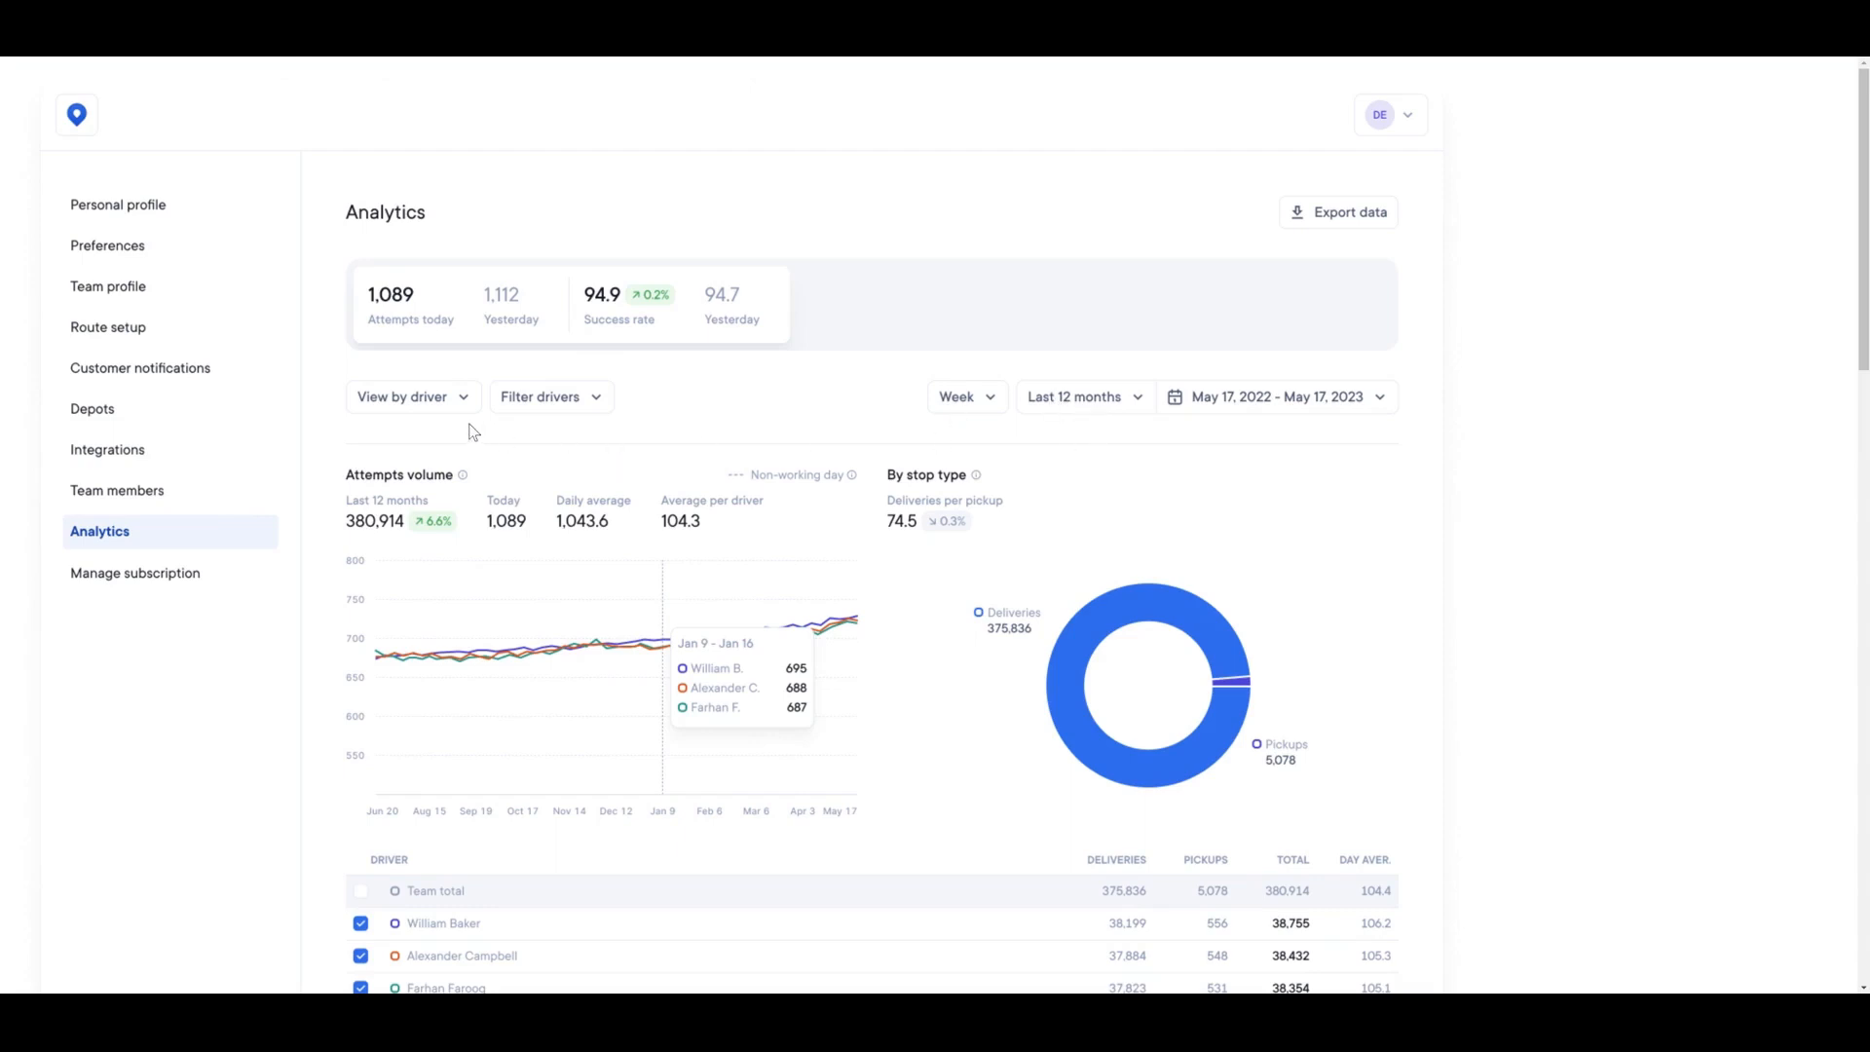
{"action": "mouse_move", "coordinate": [463, 426]}
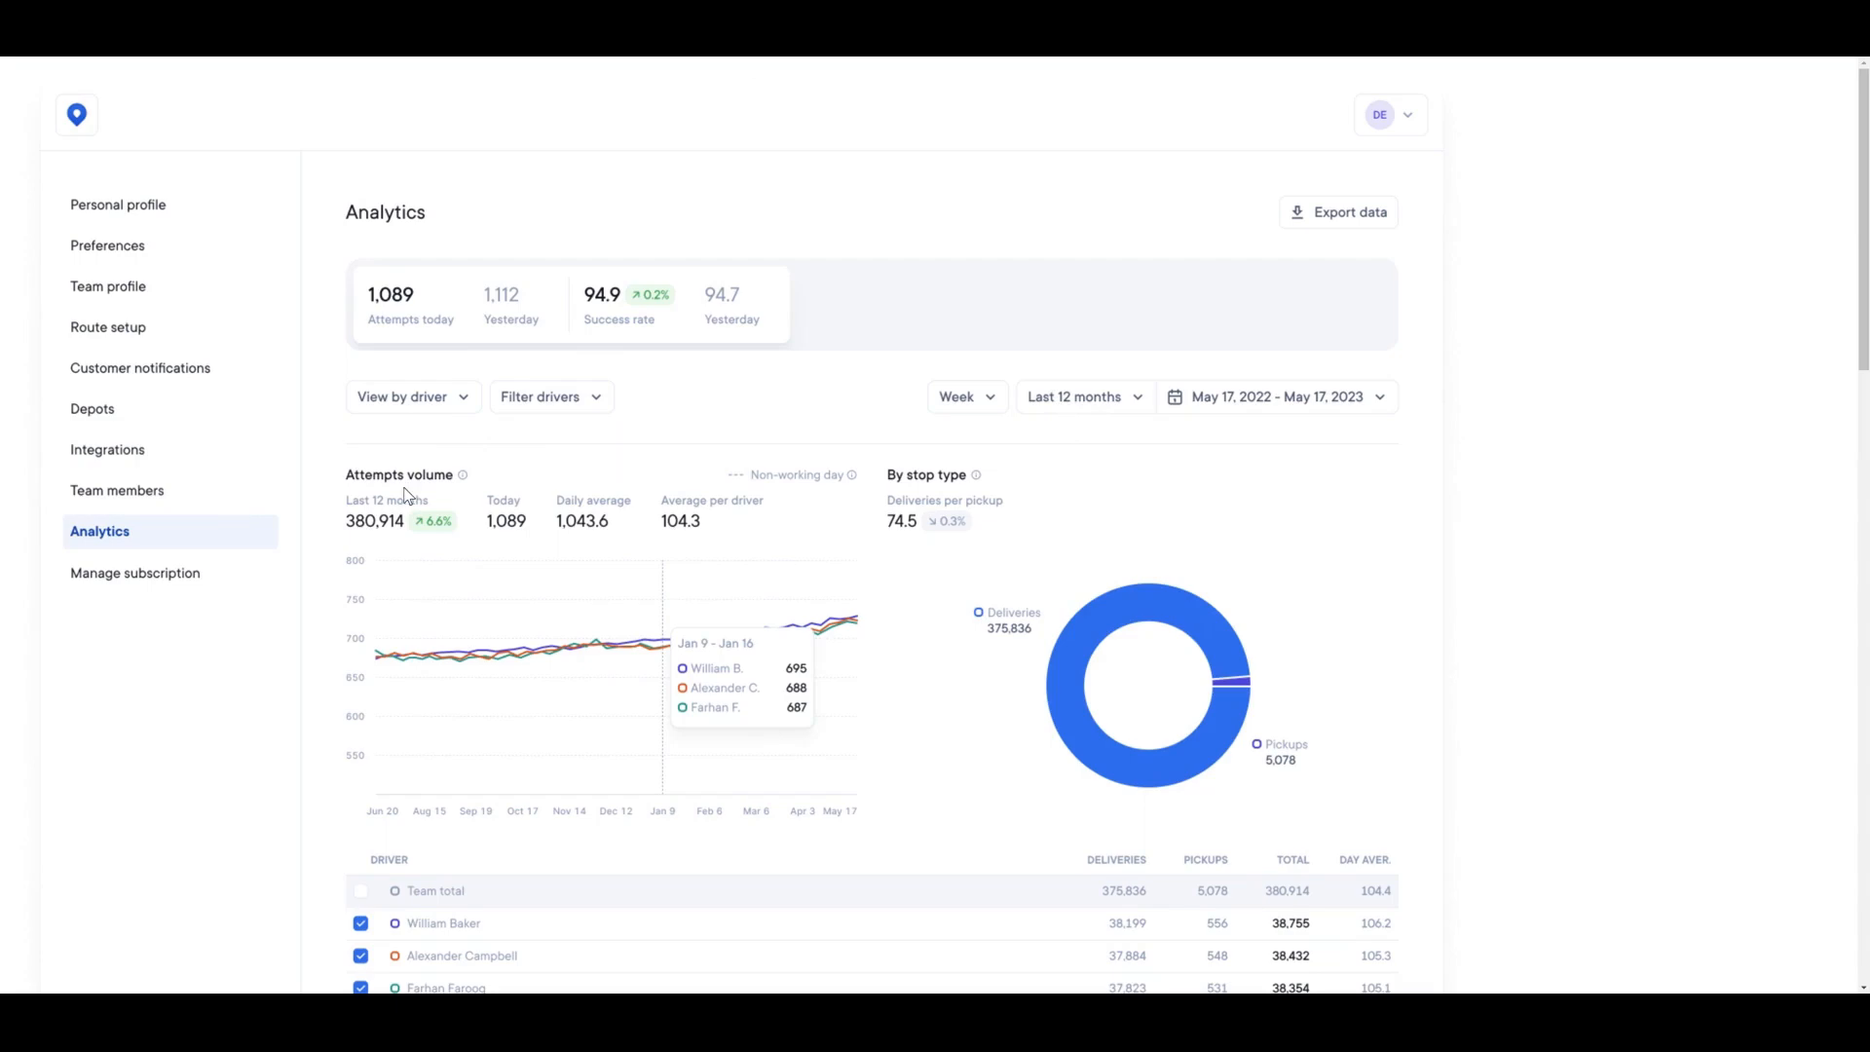
- Scroll down to the per-driver deliveries table, then select Route optimization
{"action": "scroll", "scroll_direction": "down", "scroll_amount": 3}
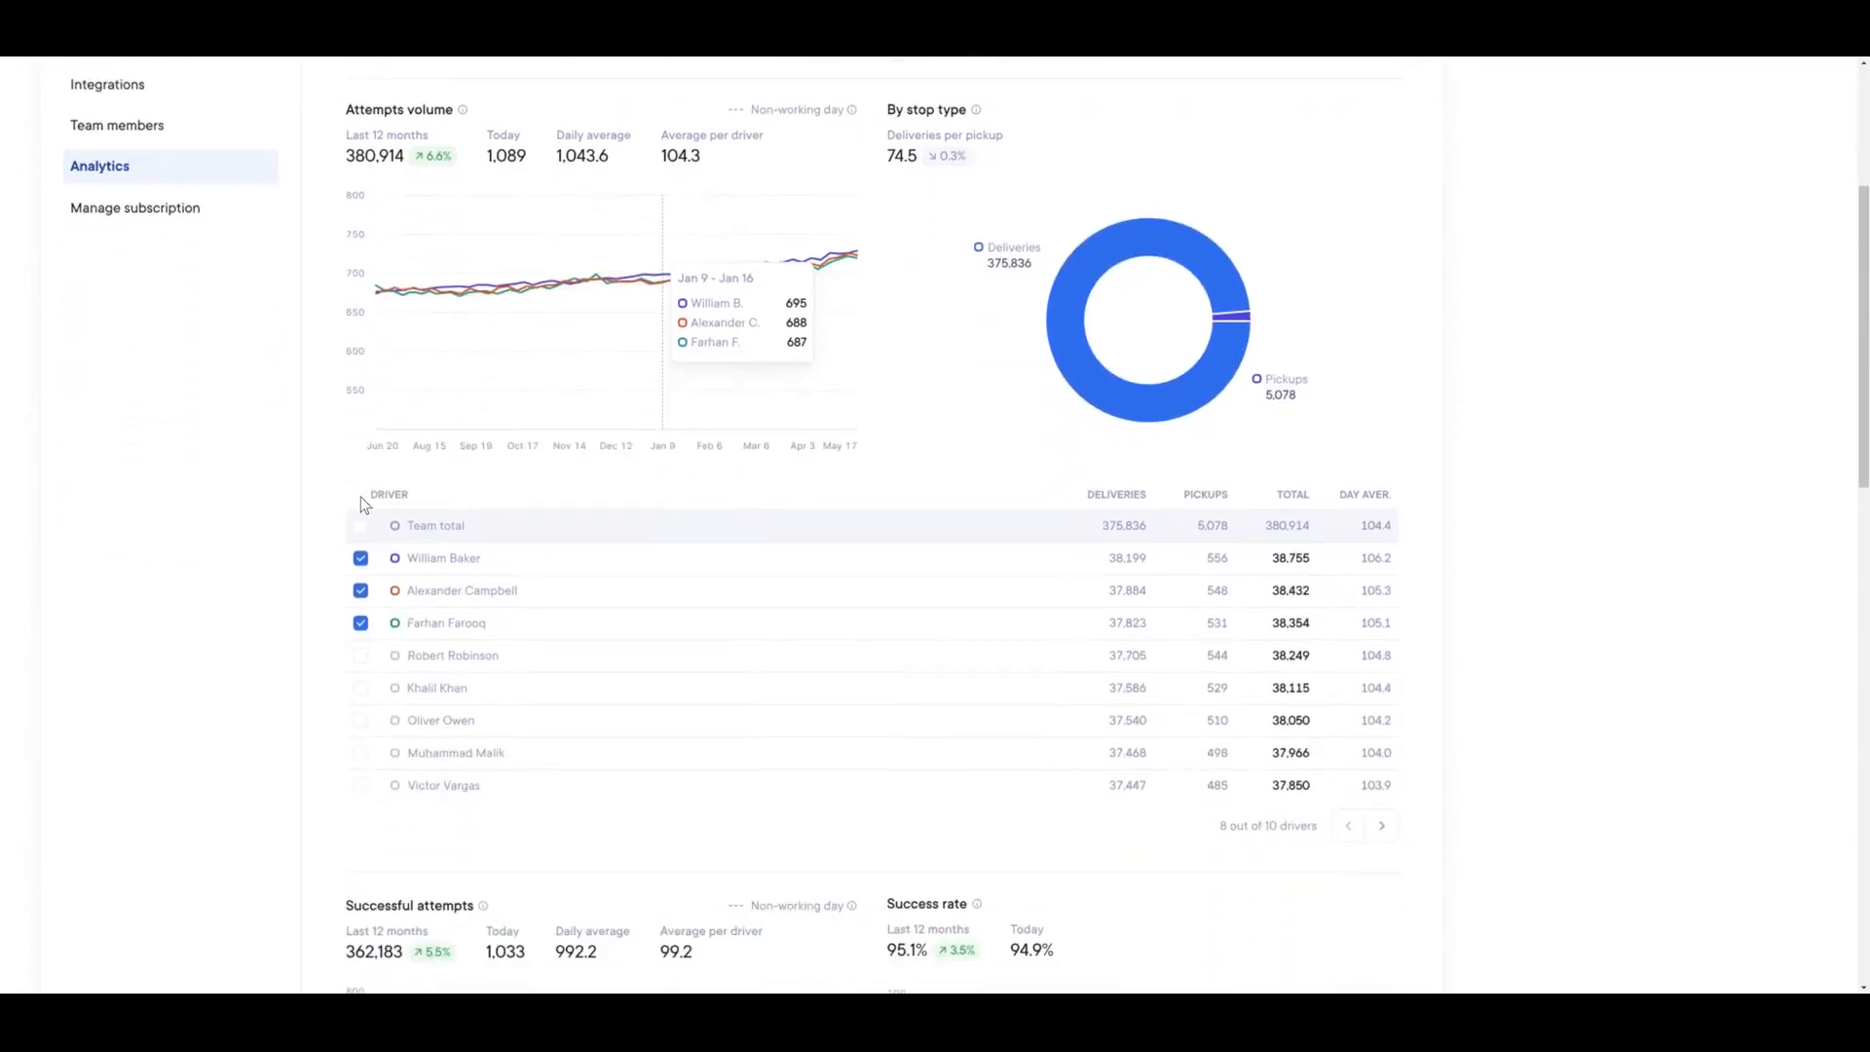
{"action": "left_click", "coordinate": [81, 286]}
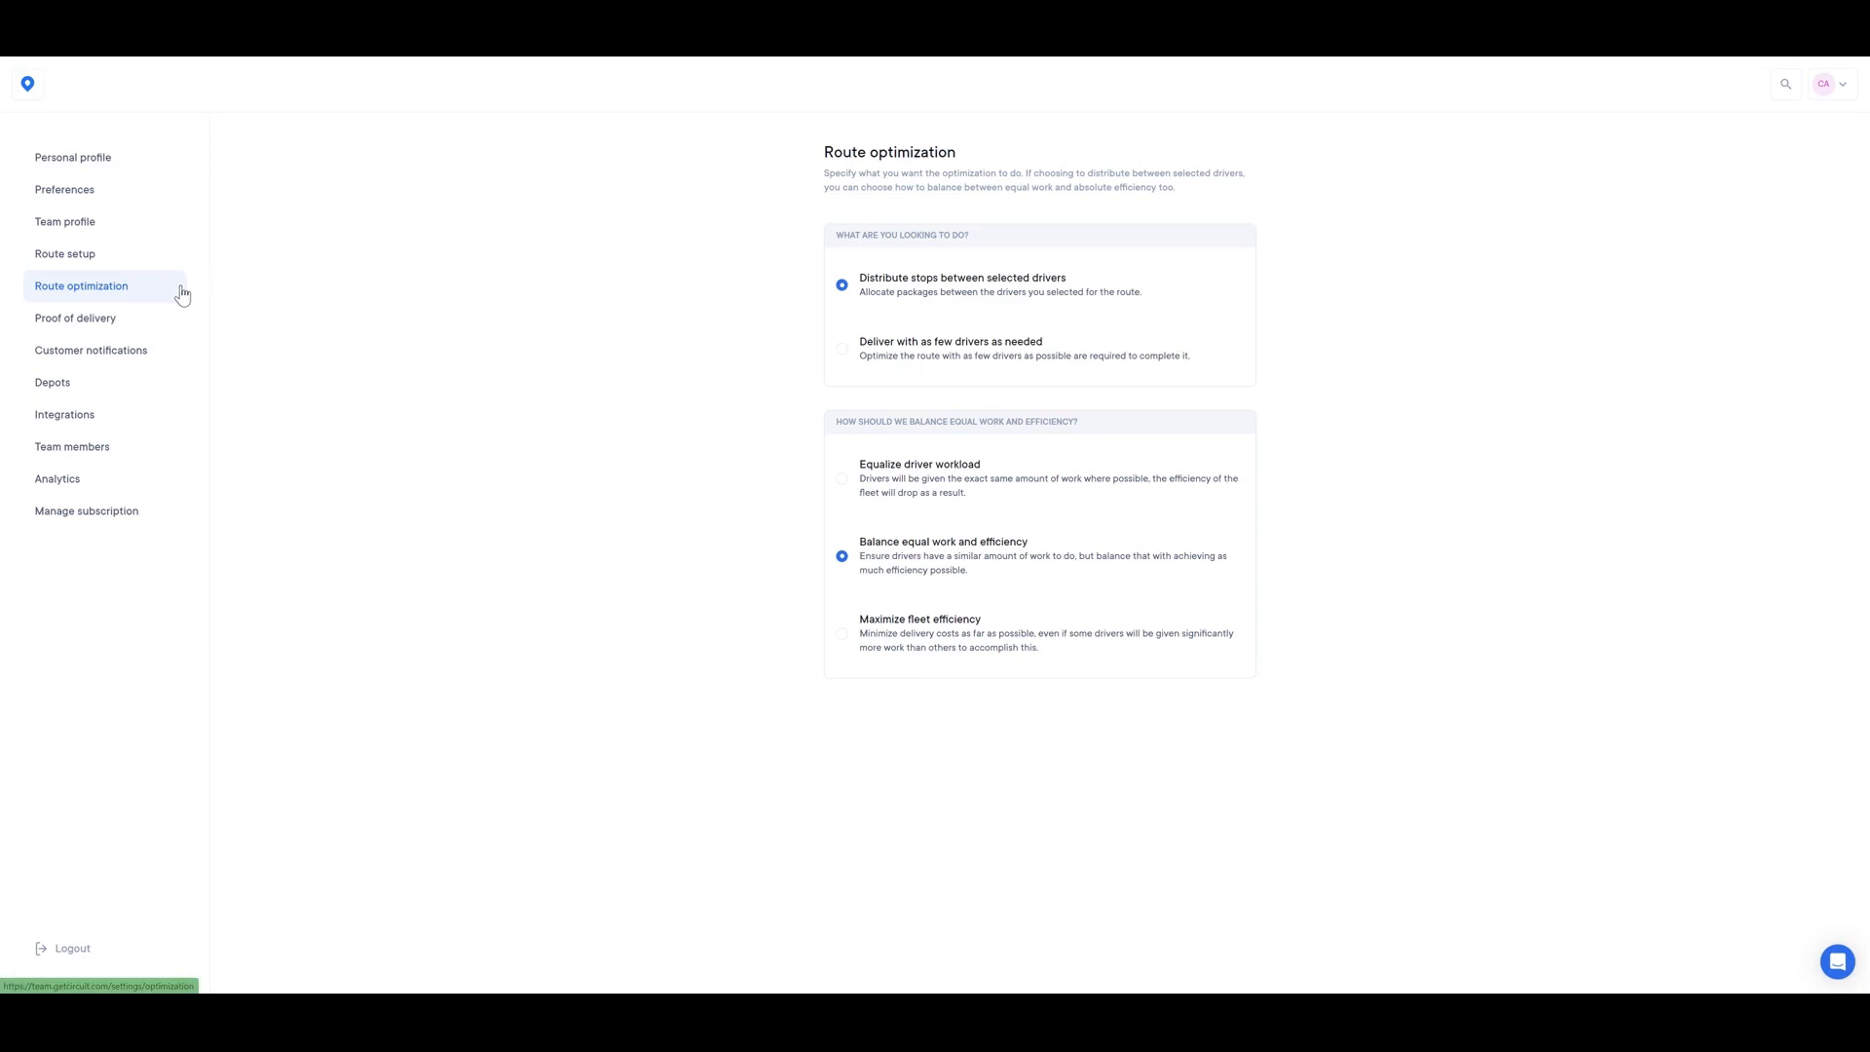
{"action": "mouse_move", "coordinate": [696, 587]}
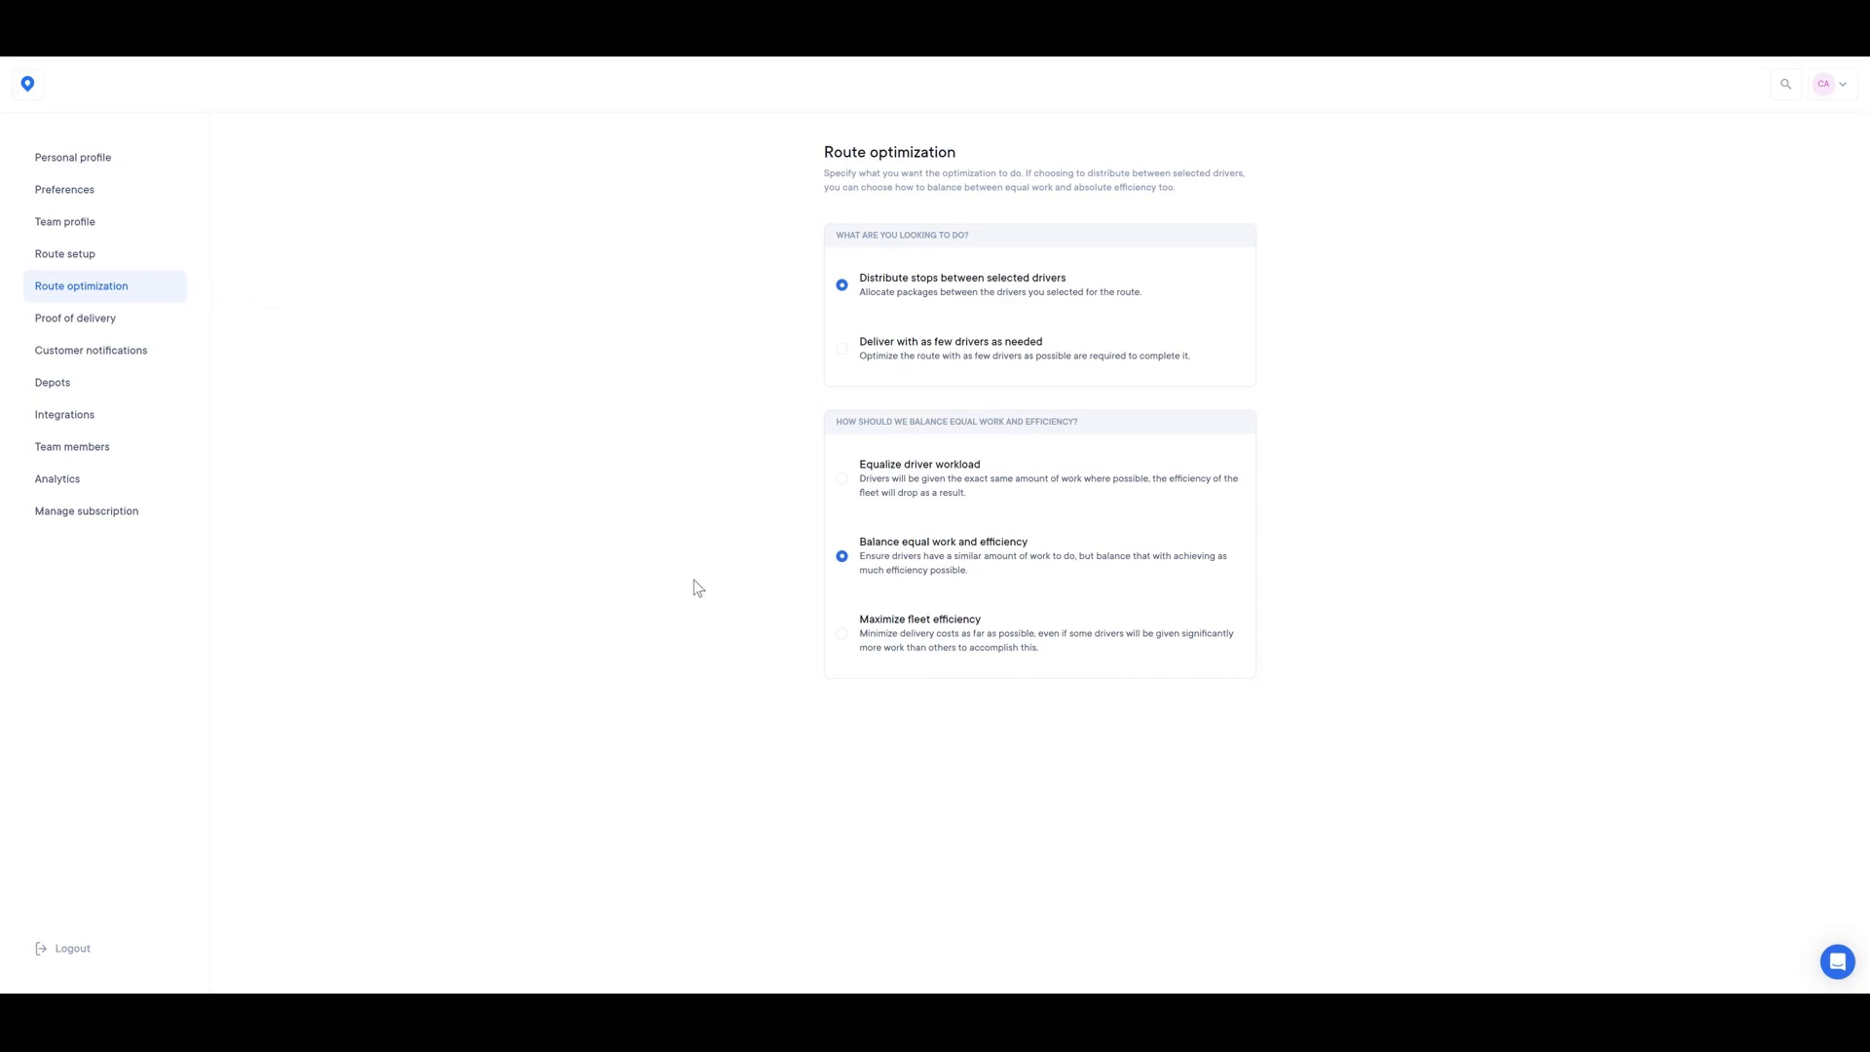
{"action": "mouse_move", "coordinate": [813, 558]}
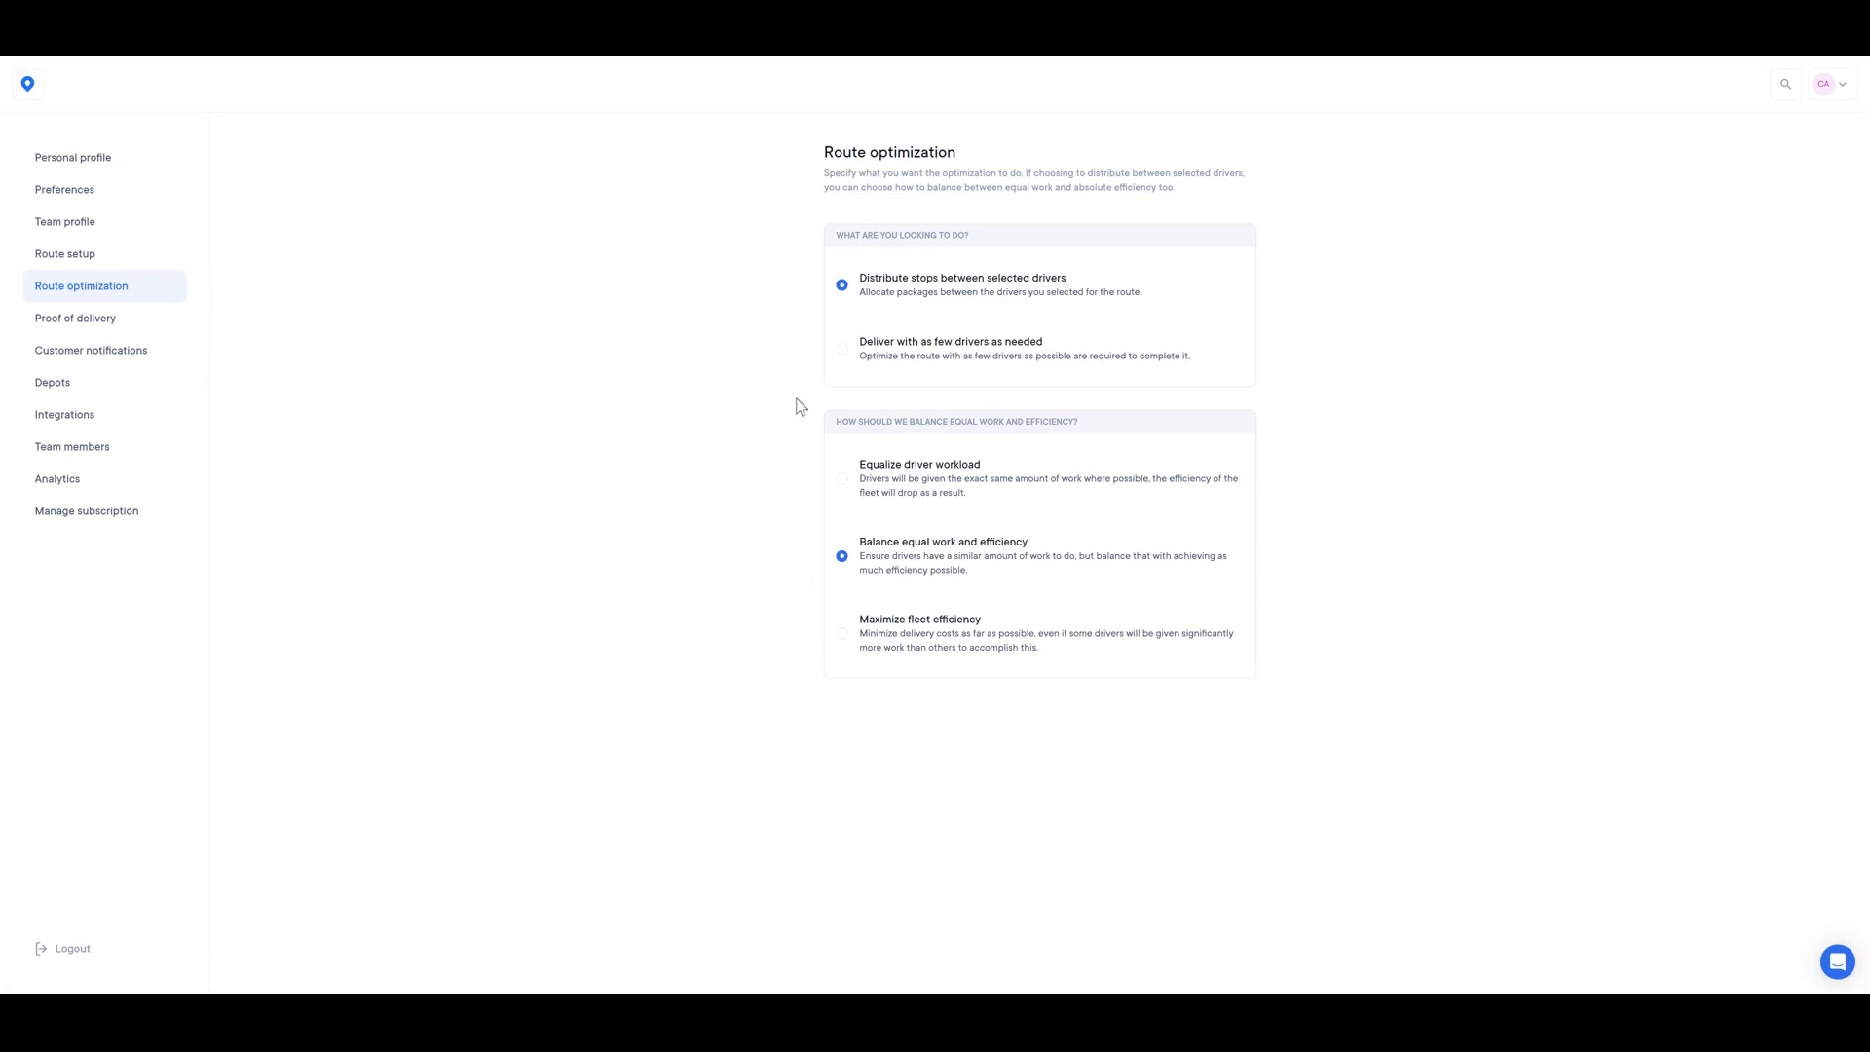
{"action": "mouse_move", "coordinate": [851, 371]}
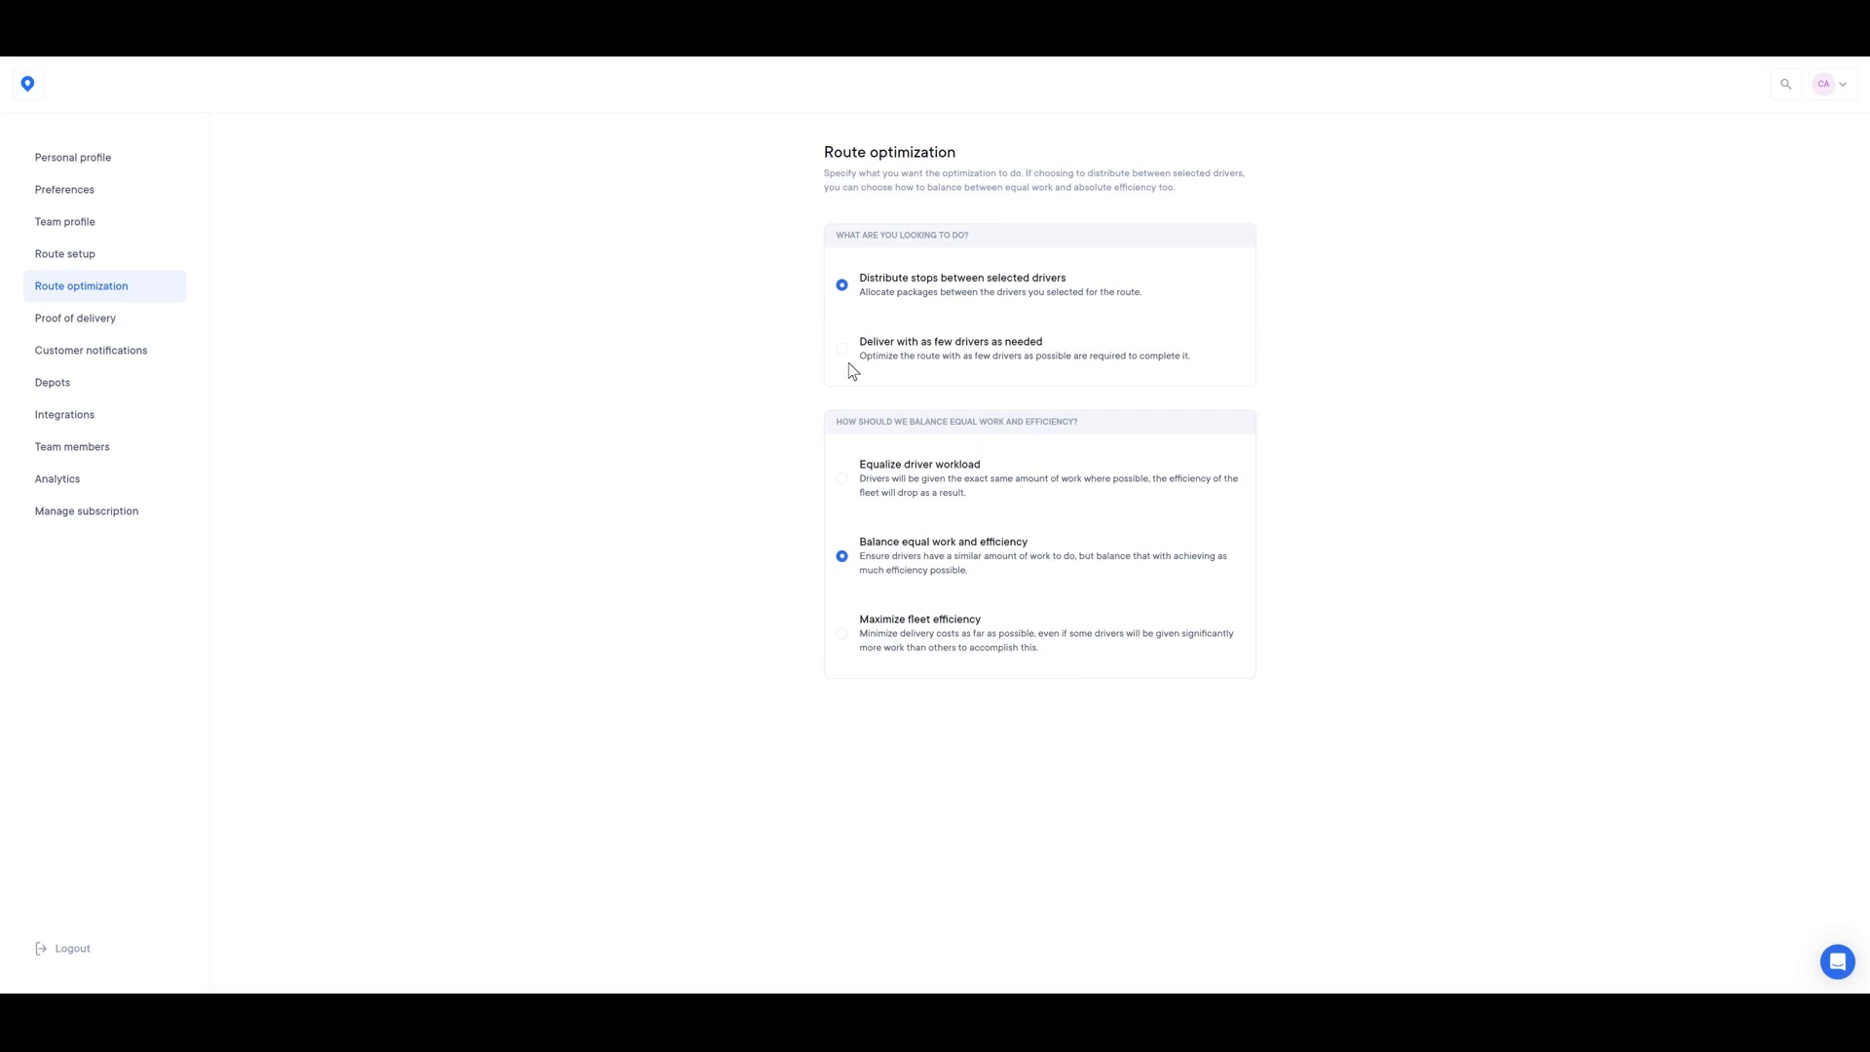
{"action": "mouse_move", "coordinate": [223, 417]}
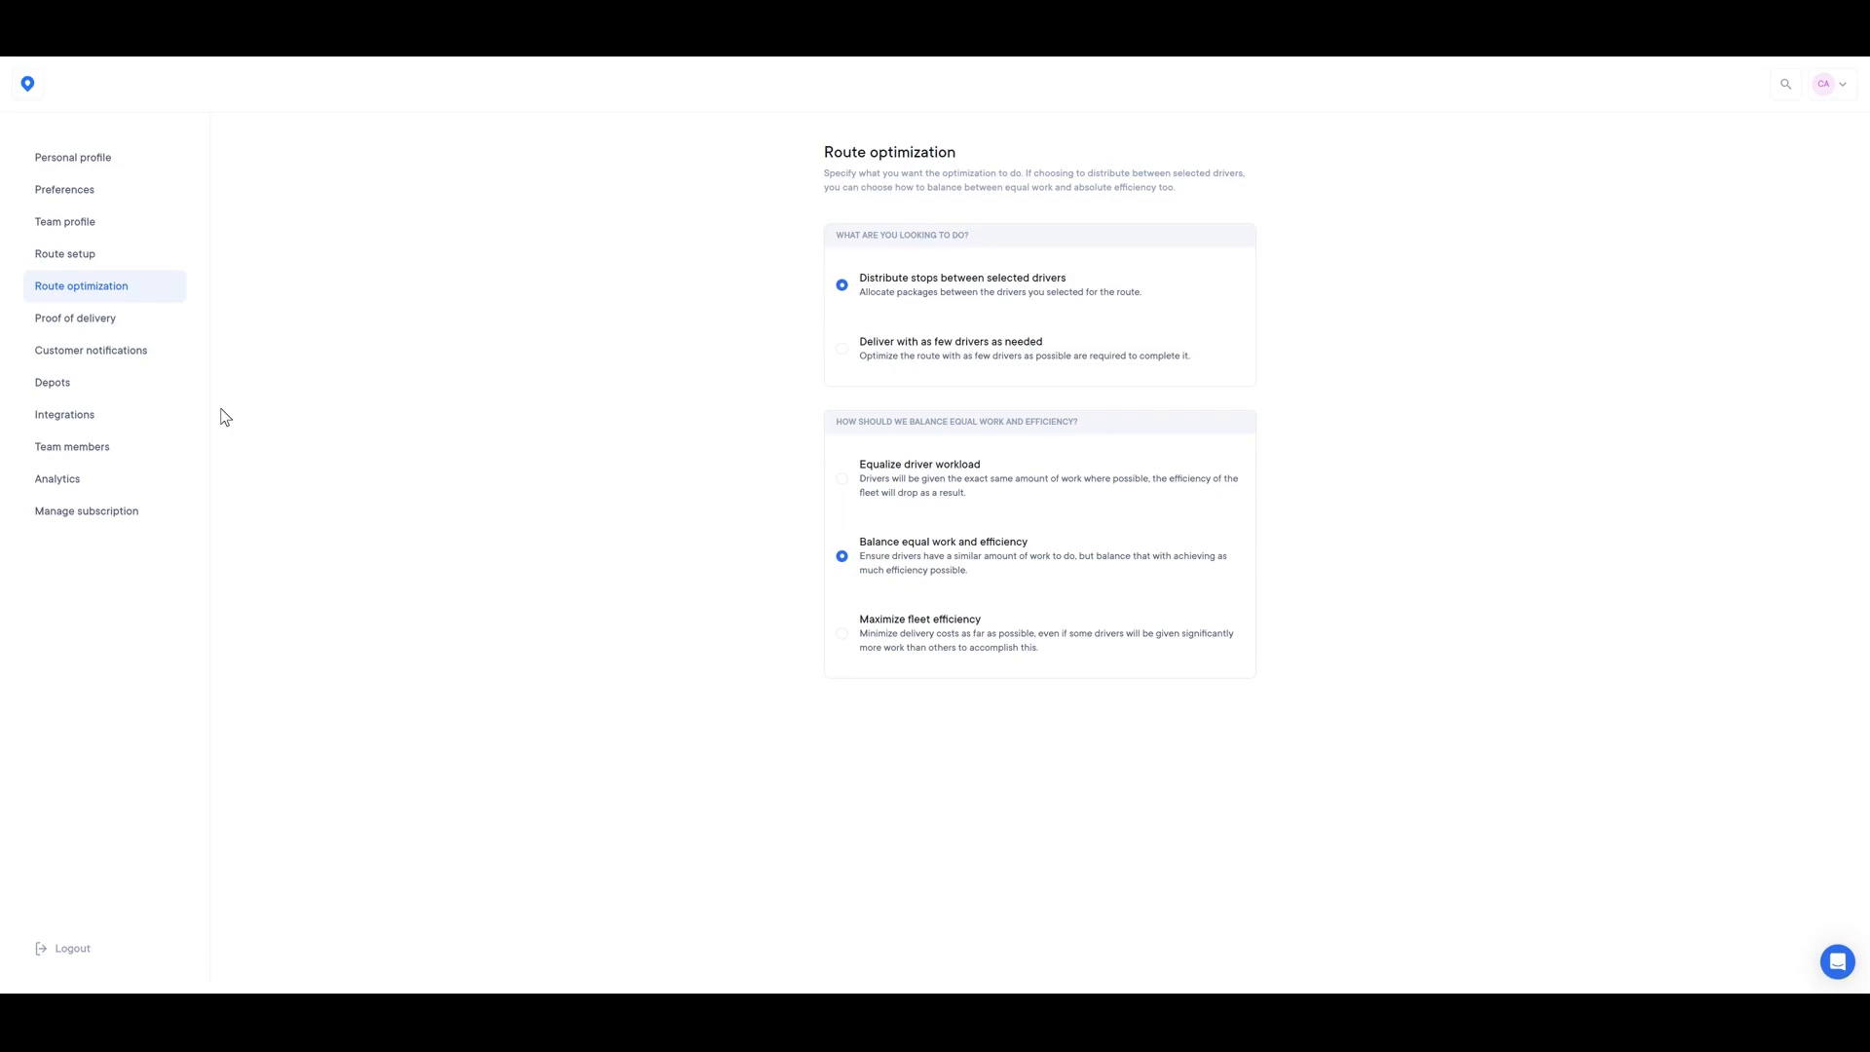
{"action": "mouse_move", "coordinate": [177, 398]}
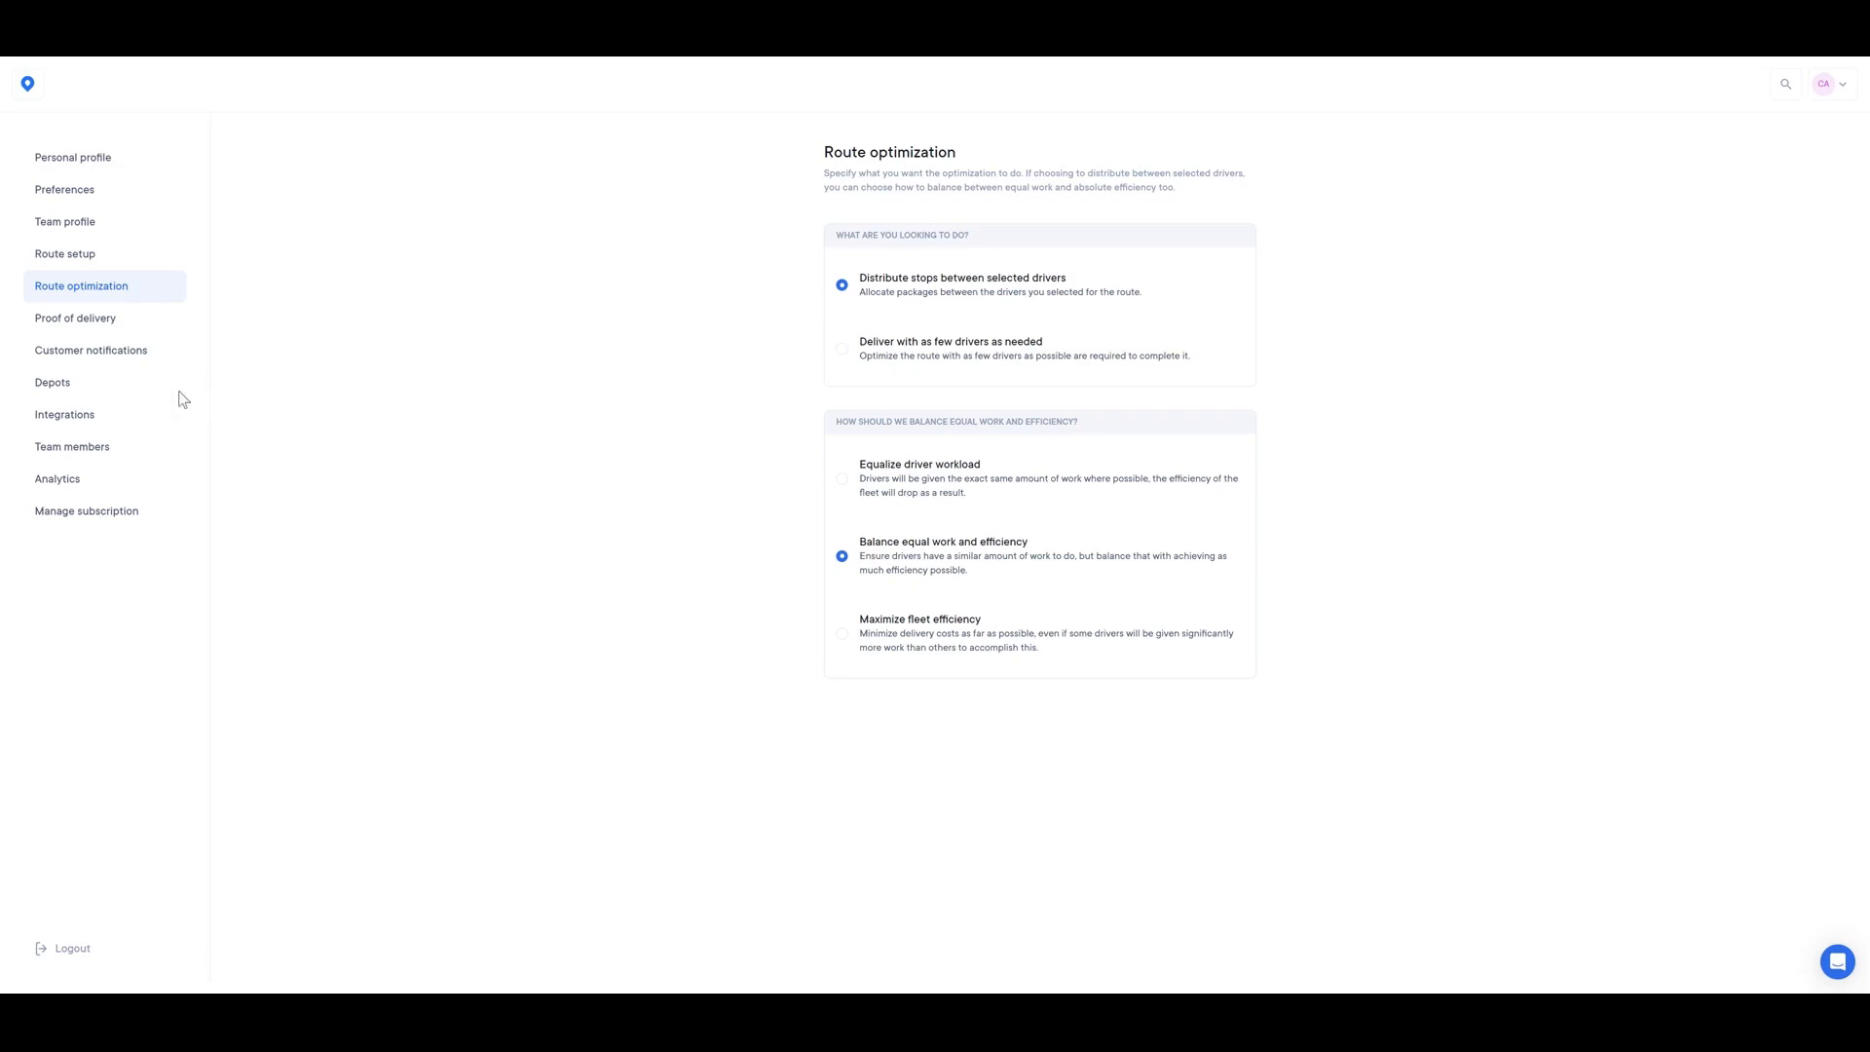
- Open the Team members settings page
{"action": "left_click", "coordinate": [74, 446]}
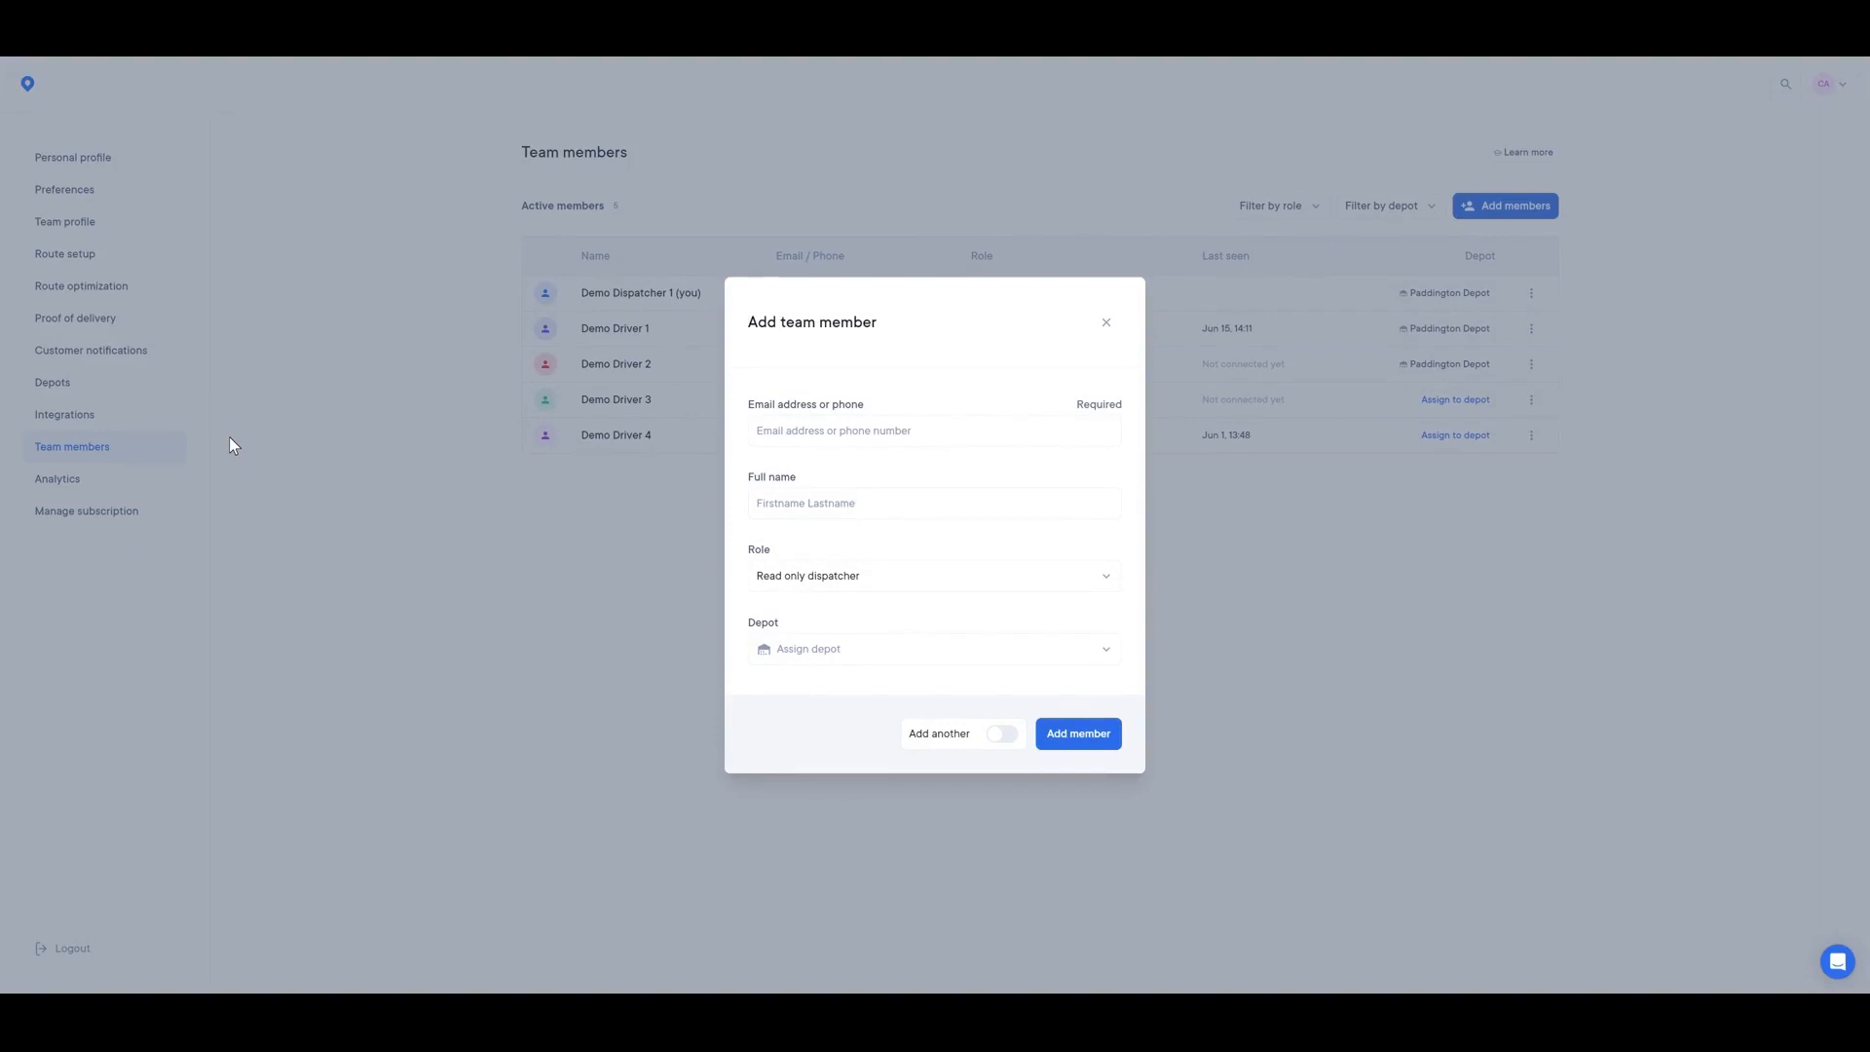
{"action": "mouse_move", "coordinate": [202, 451]}
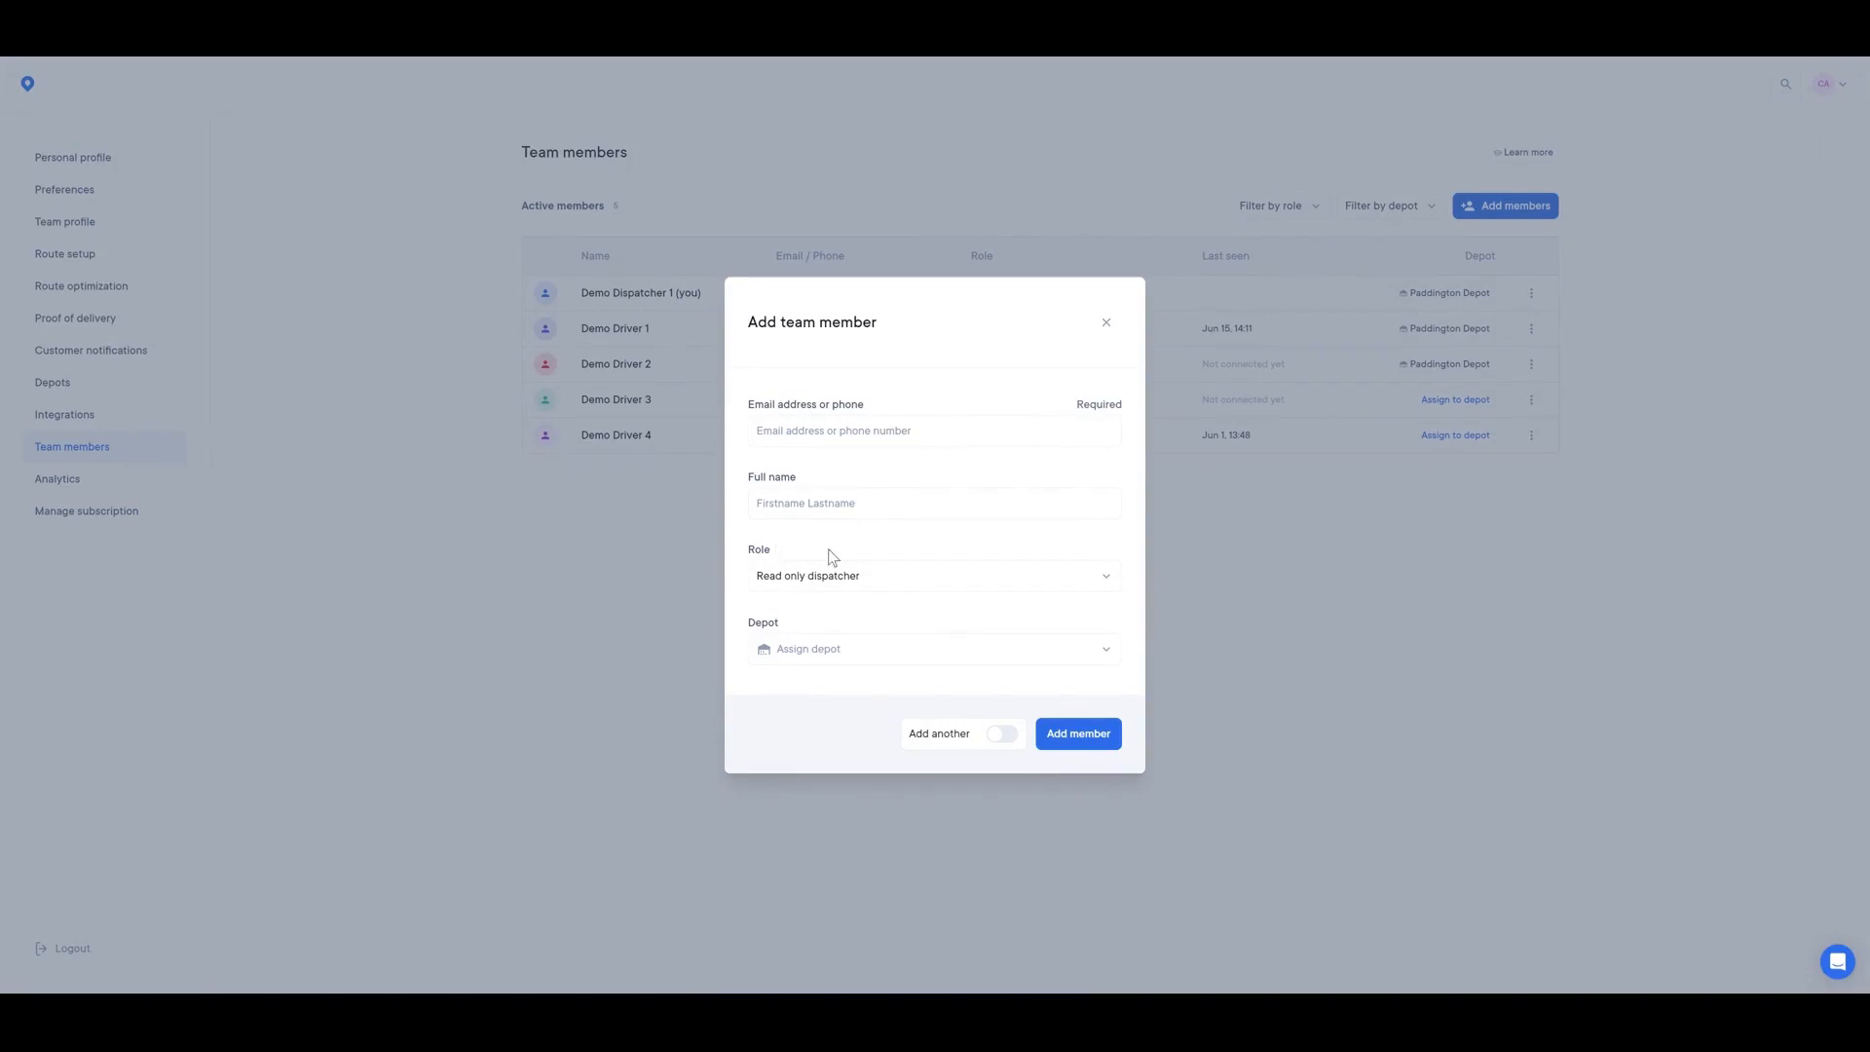
- Show the available roles for the new member, with Read only dispatcher chosen
{"action": "left_click", "coordinate": [933, 575]}
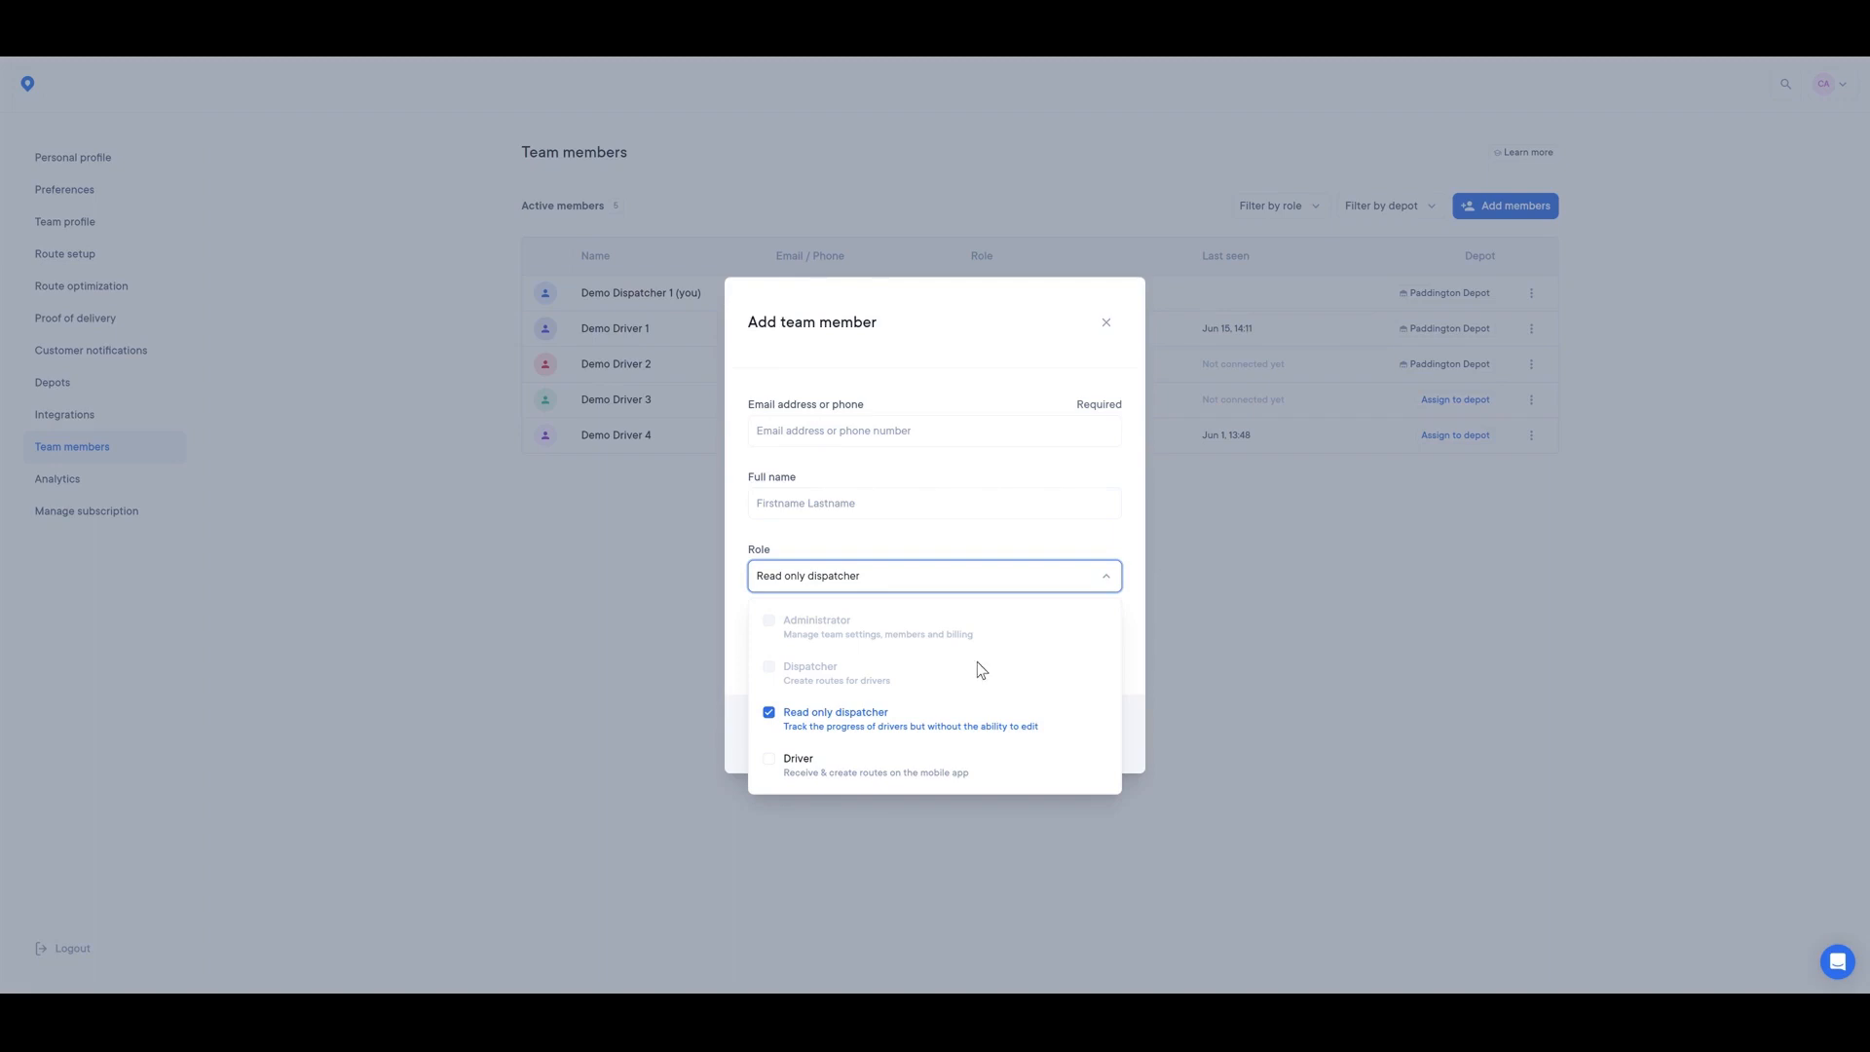
{"action": "mouse_move", "coordinate": [963, 662]}
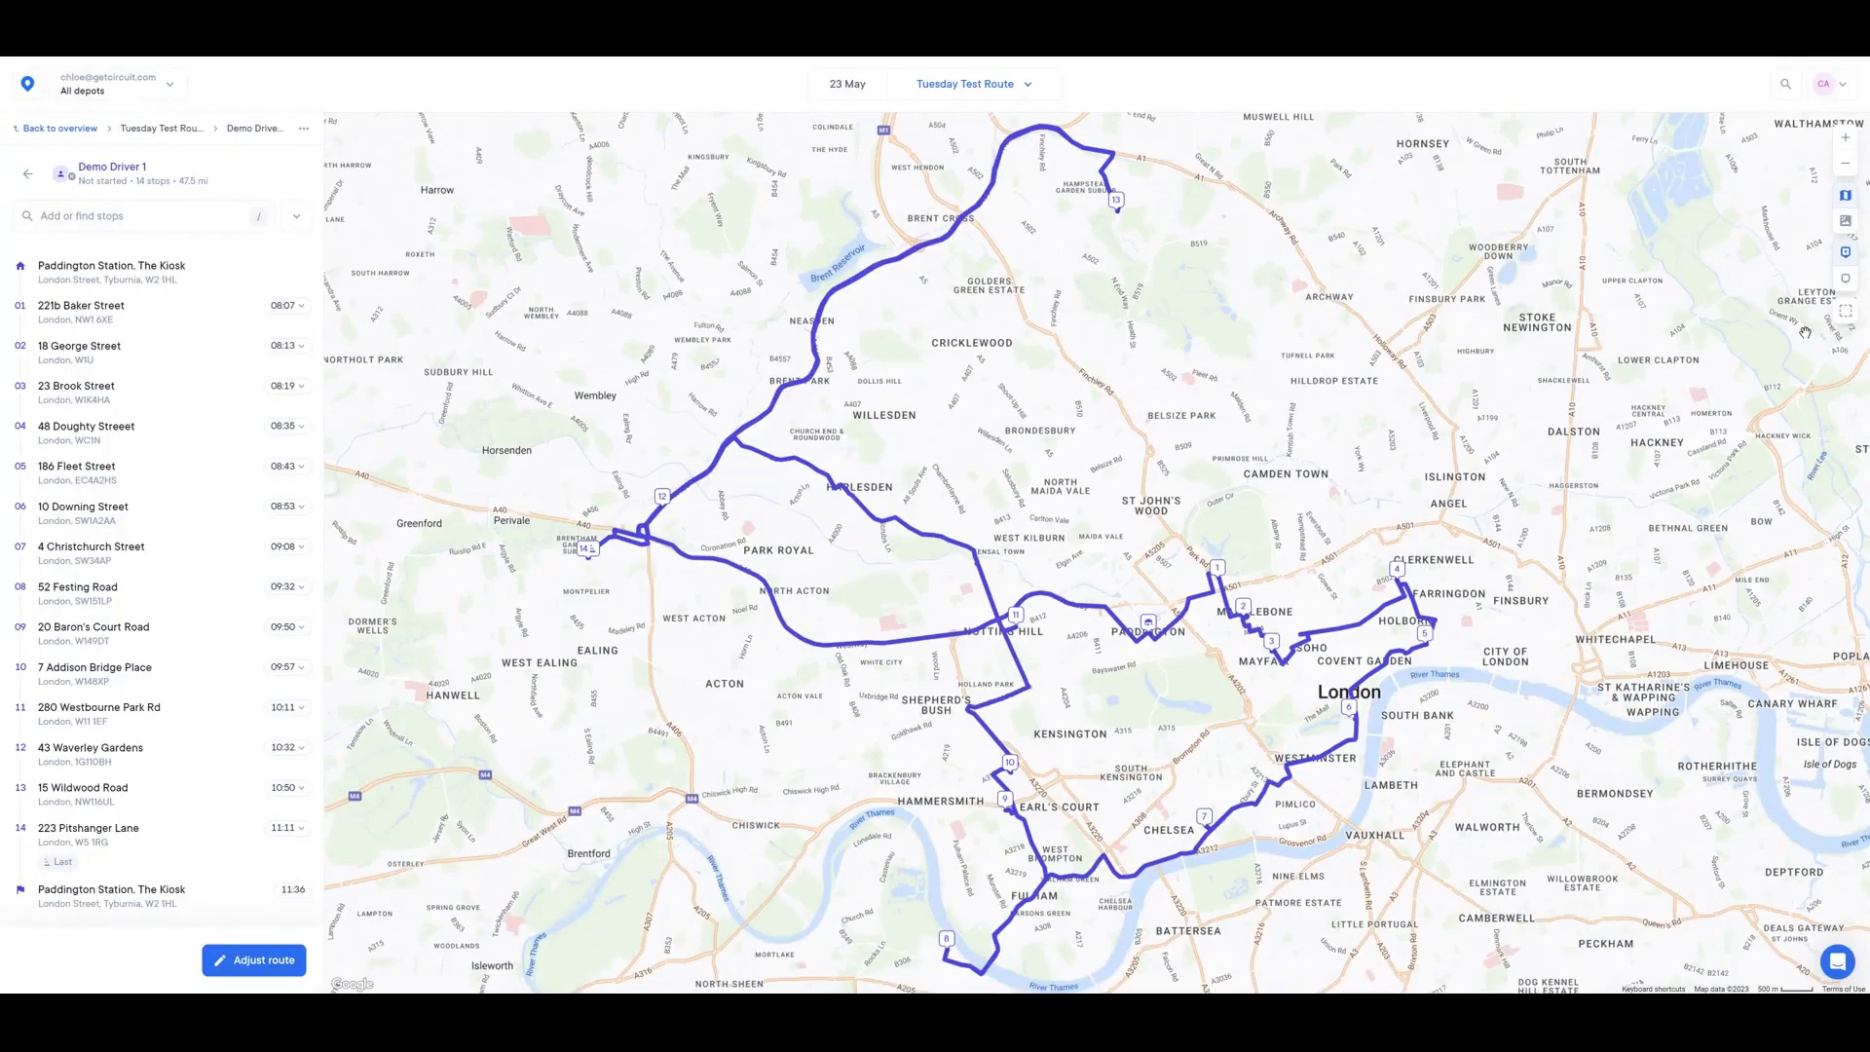
{"action": "mouse_move", "coordinate": [1804, 333]}
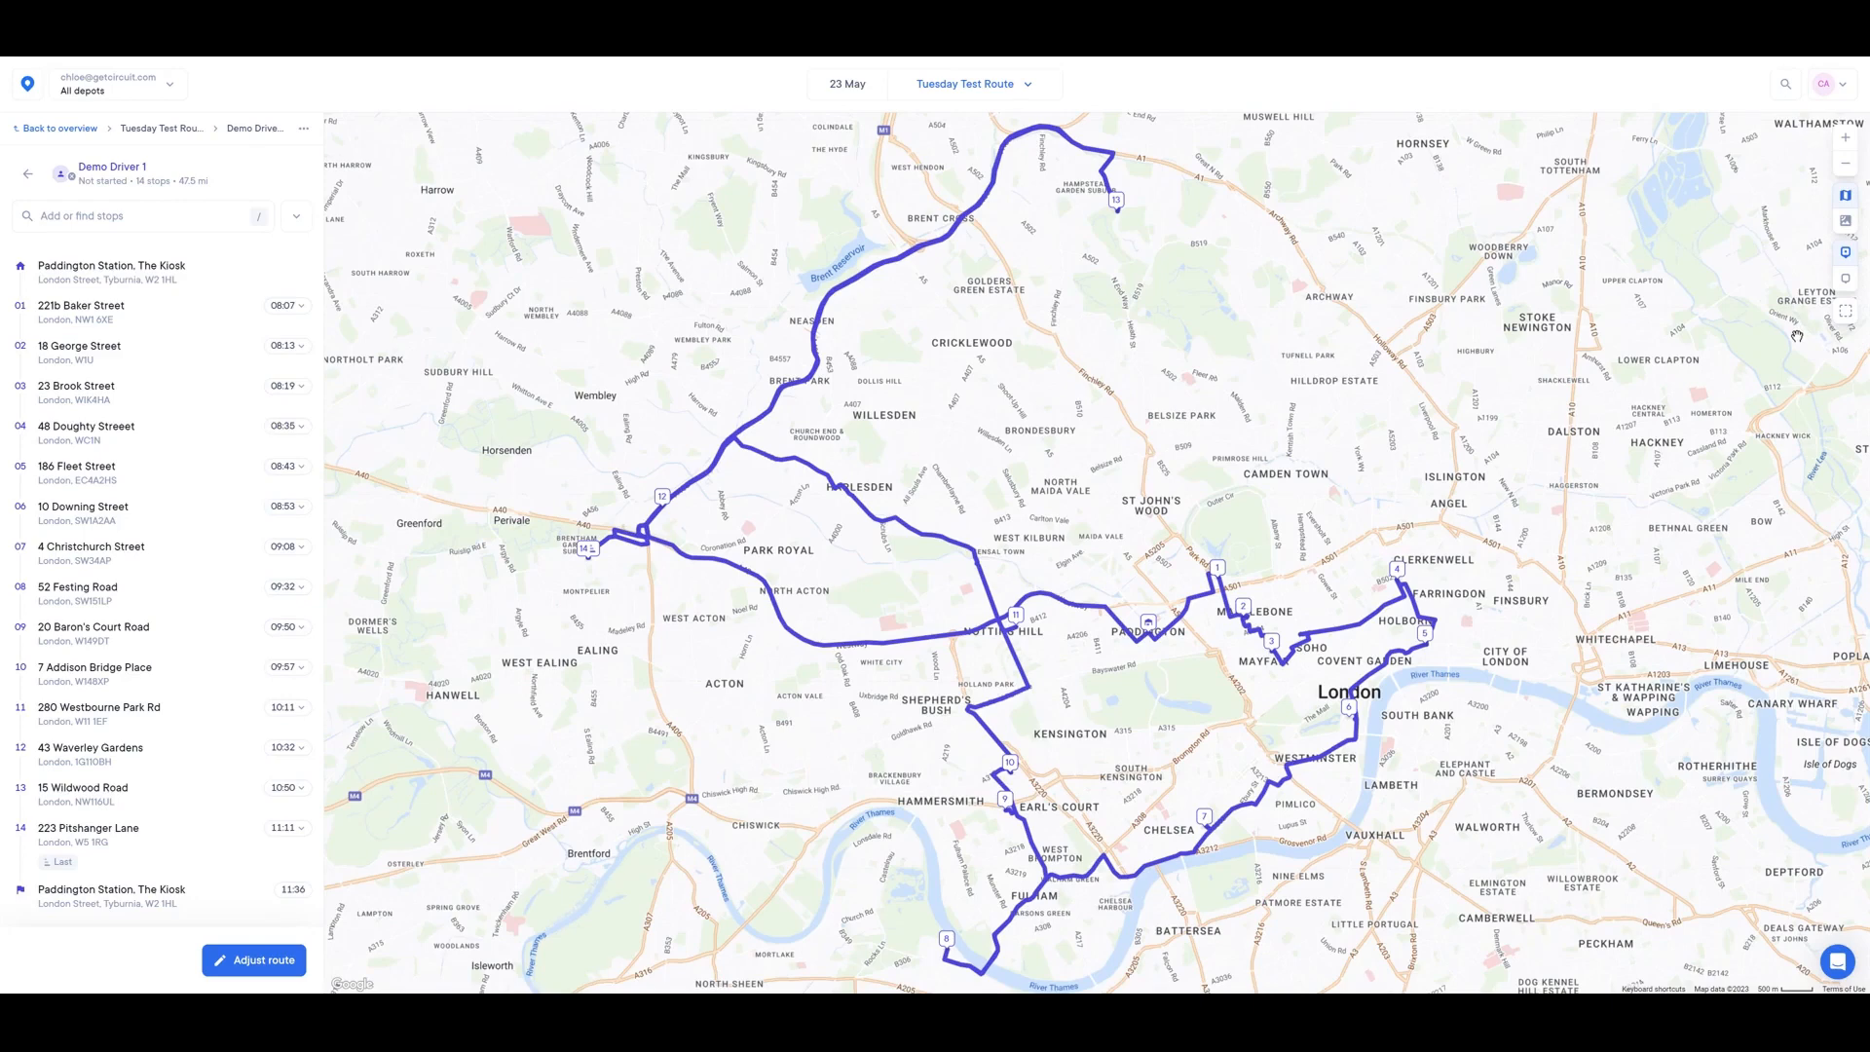
{"action": "mouse_move", "coordinate": [1846, 313]}
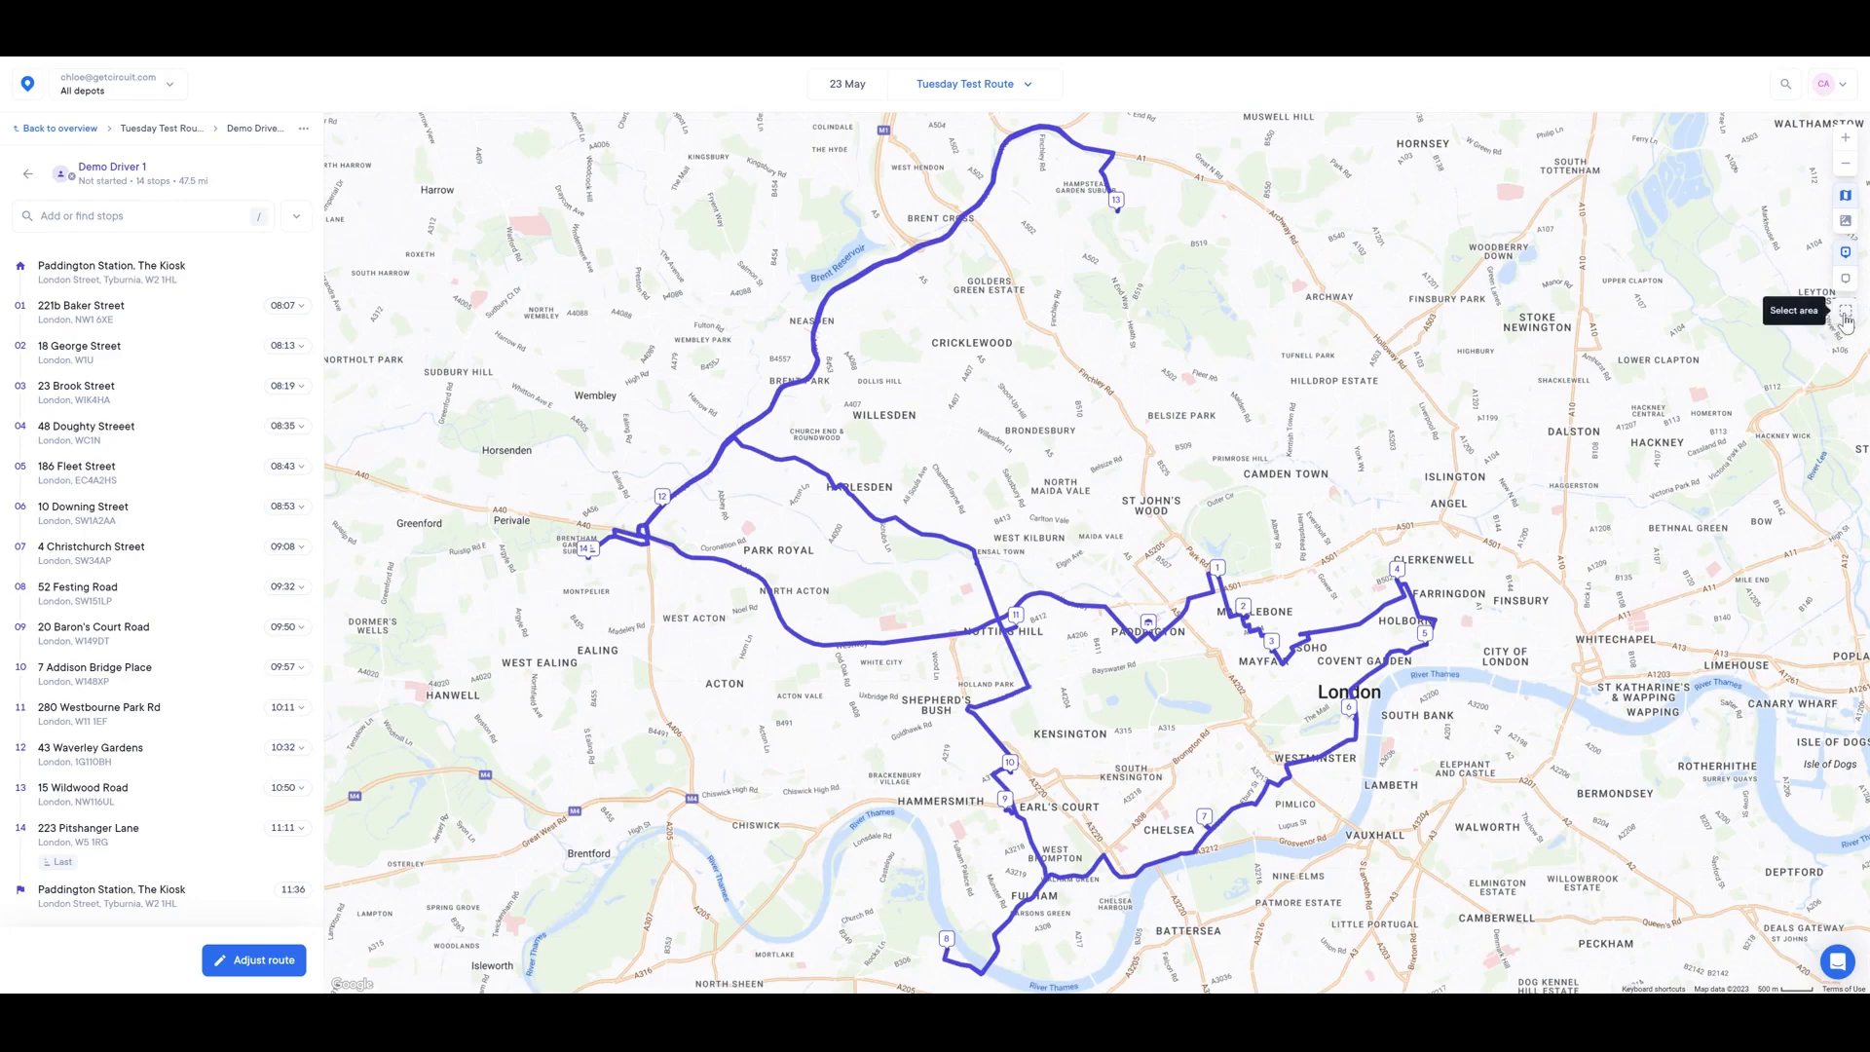
- Turn on area selection on the Tuesday Test Route map
{"action": "left_click", "coordinate": [1844, 314]}
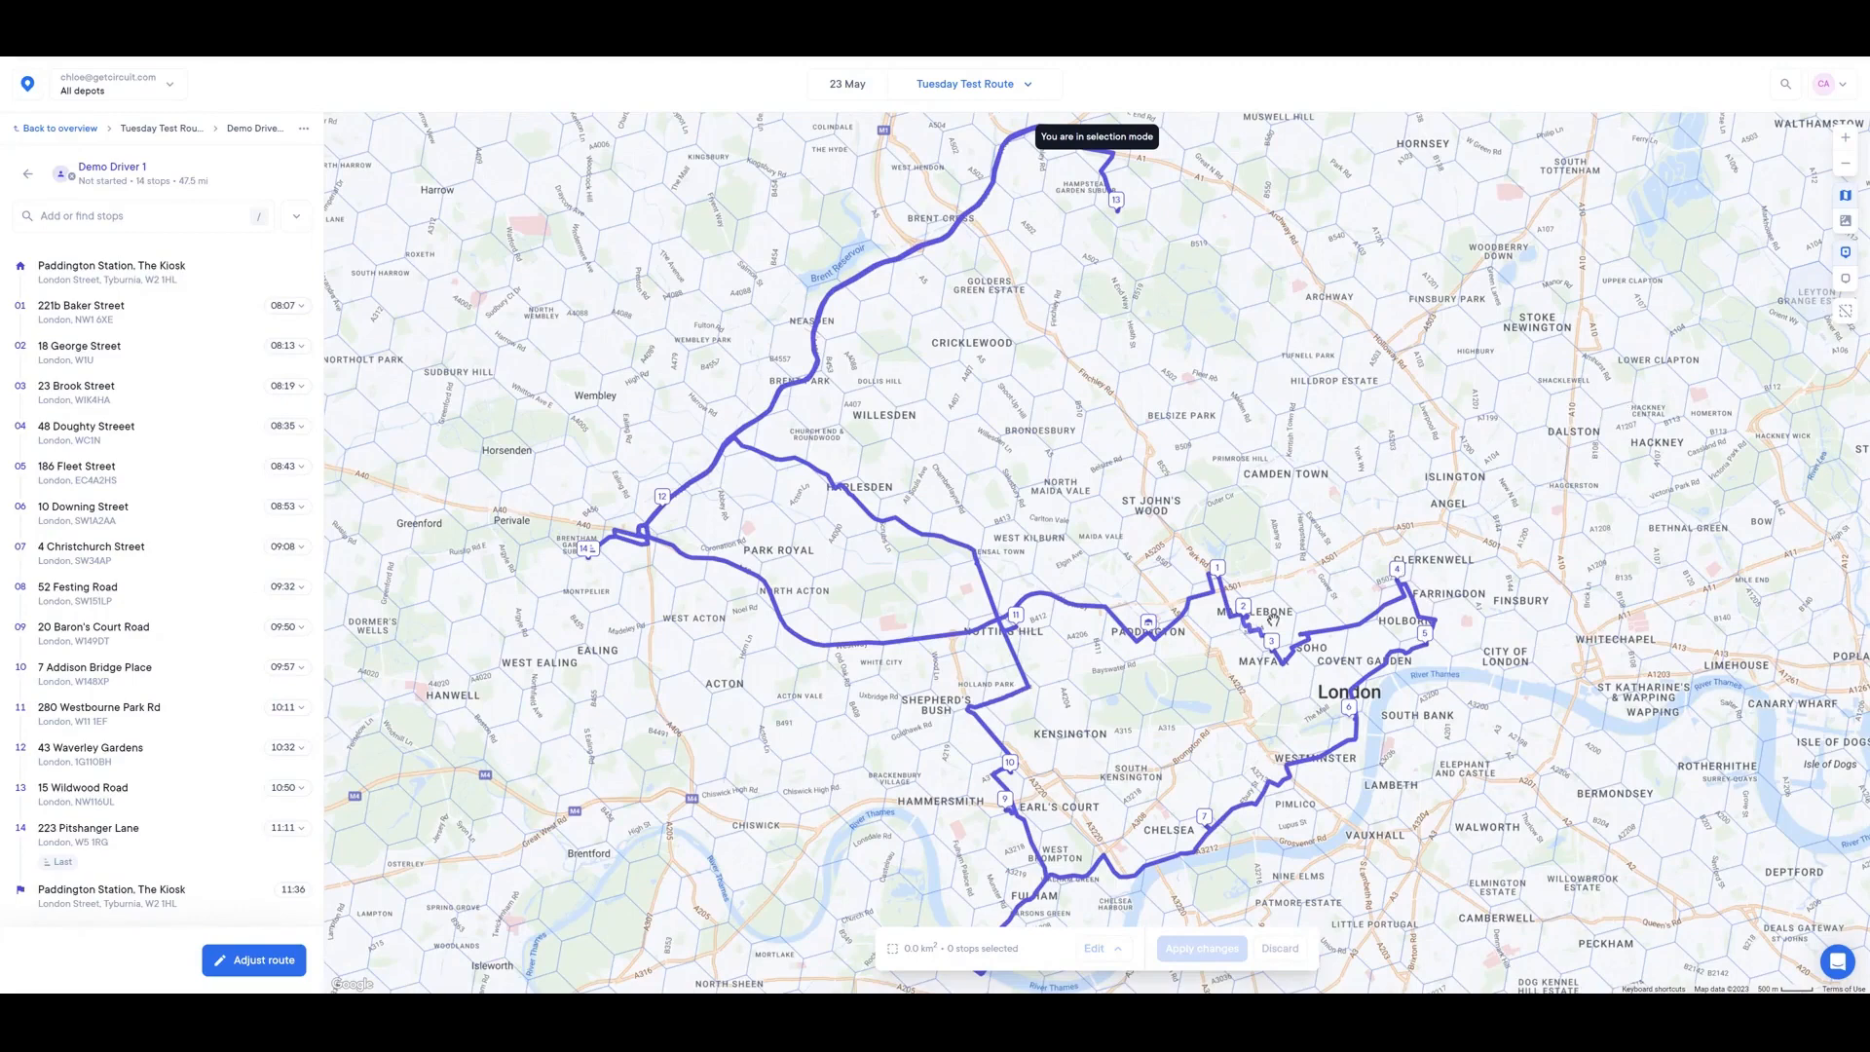
- Select the map areas around stops 2 and 1 and open batch editing
{"action": "left_click", "coordinate": [1242, 602]}
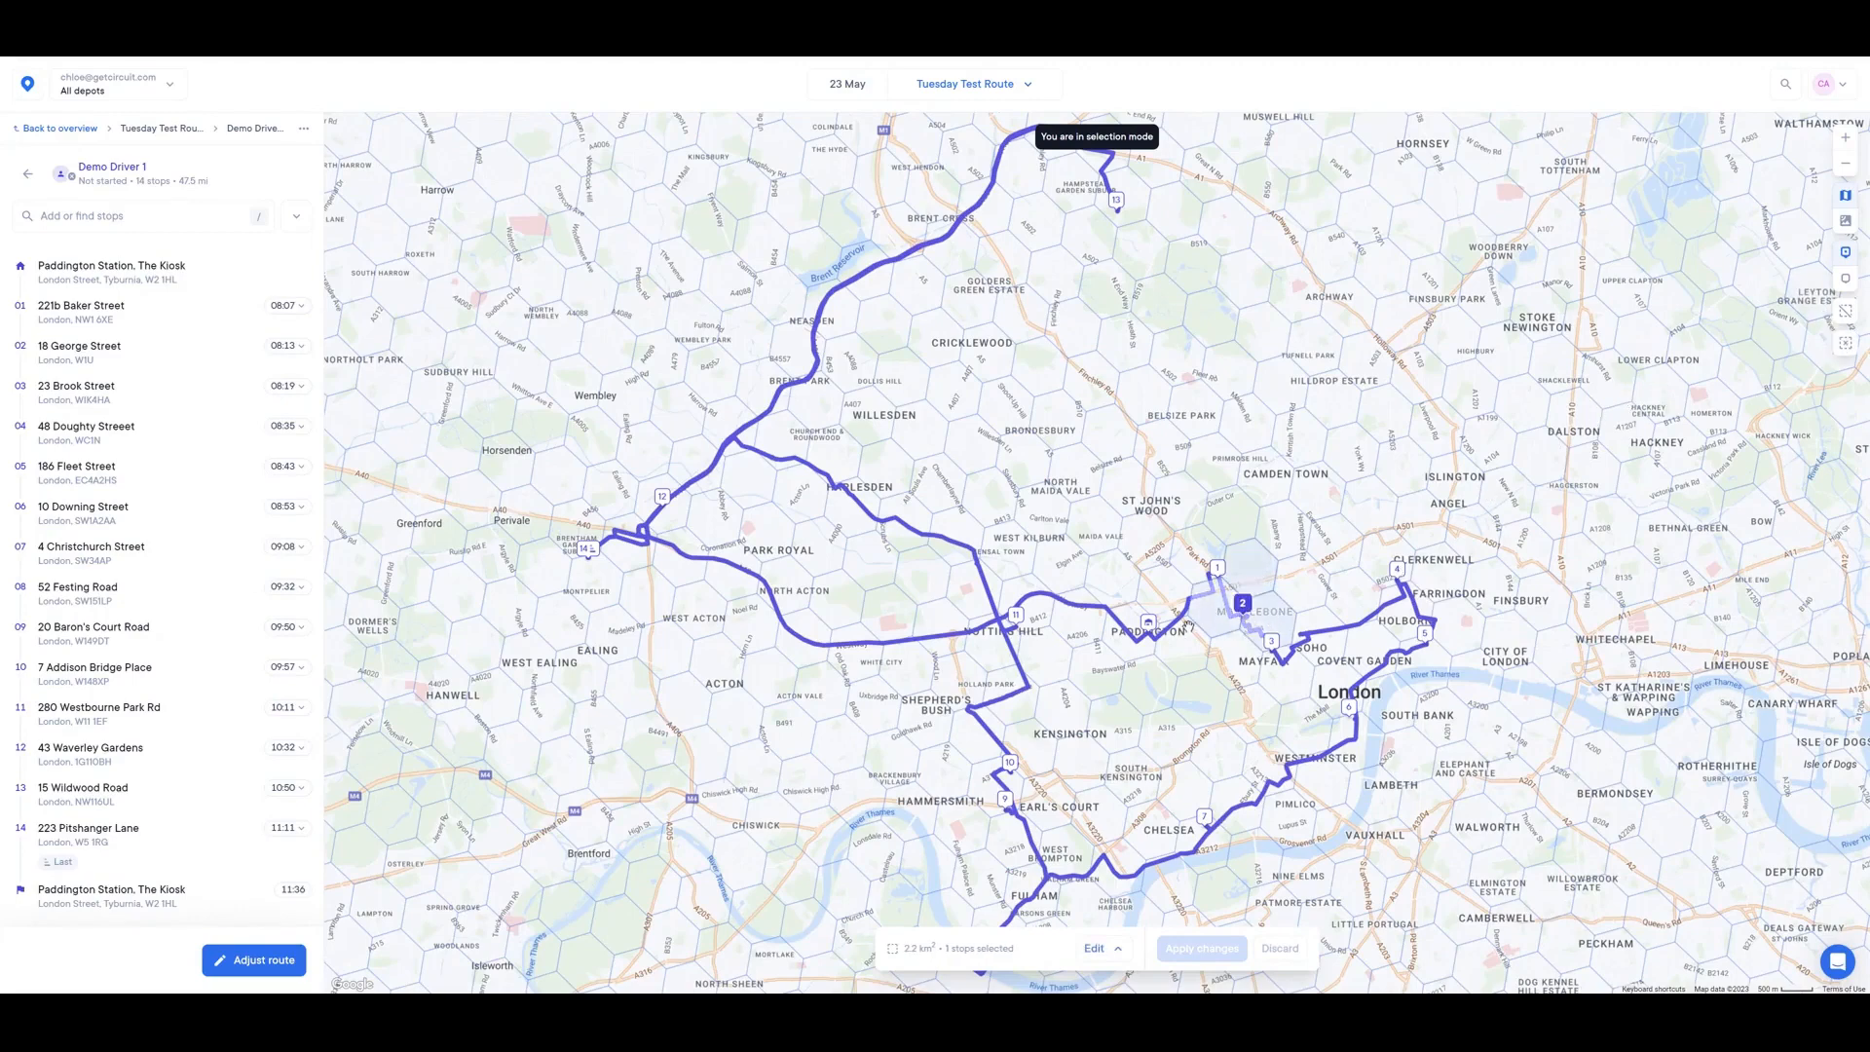
{"action": "left_click", "coordinate": [1218, 564]}
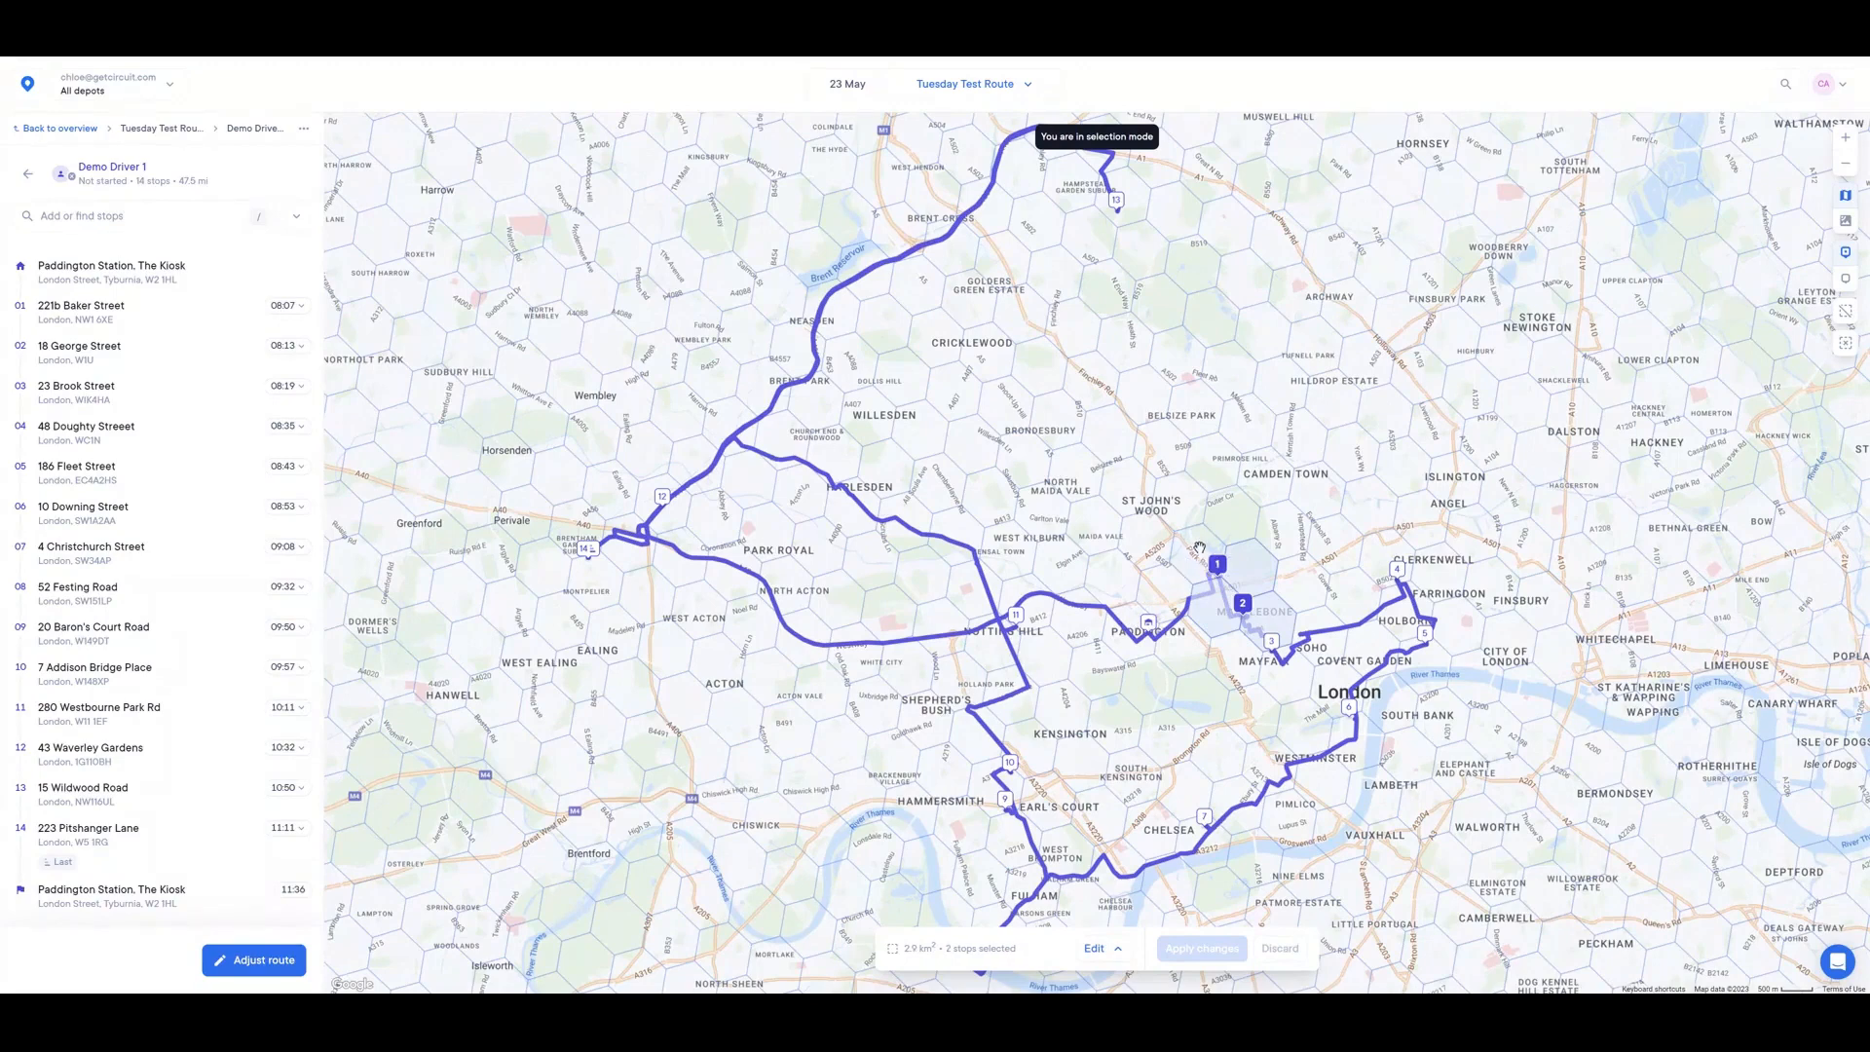
{"action": "left_click", "coordinate": [1094, 947]}
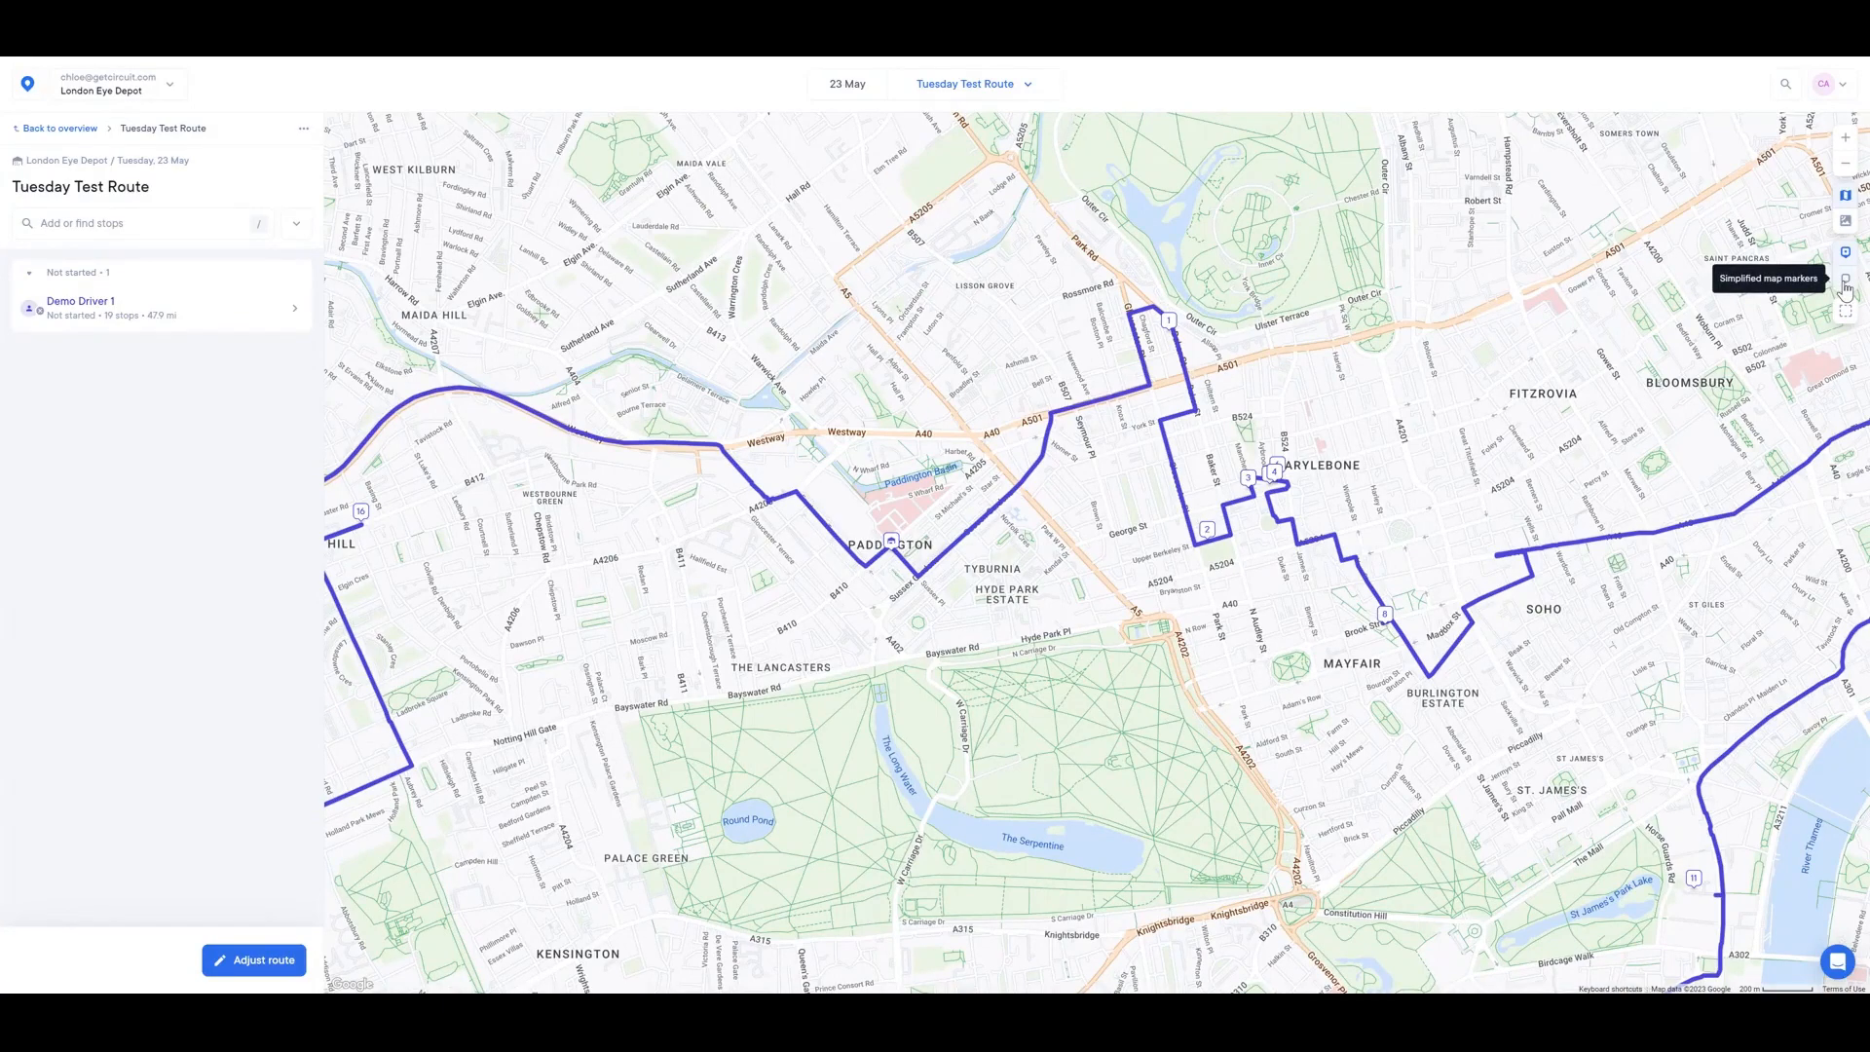
- Switch the route map to simplified stop markers
{"action": "left_click", "coordinate": [1843, 277]}
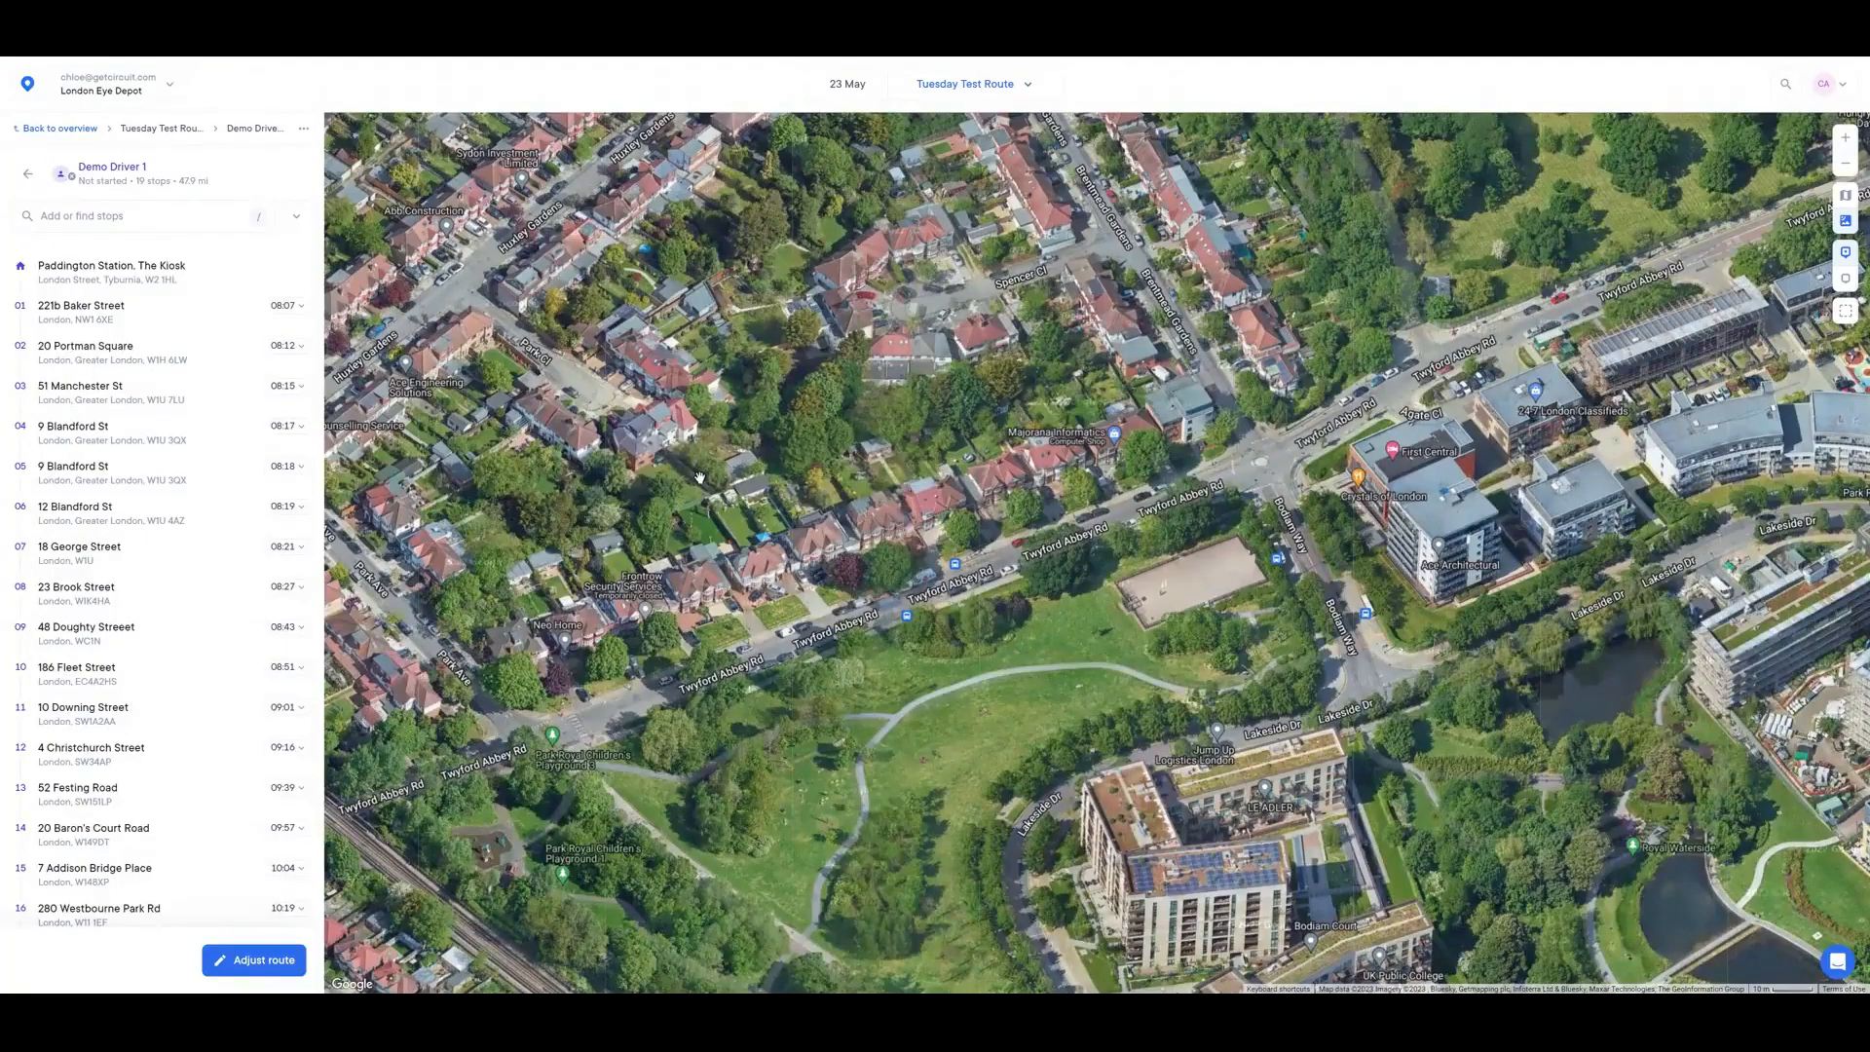
{"action": "mouse_move", "coordinate": [976, 528]}
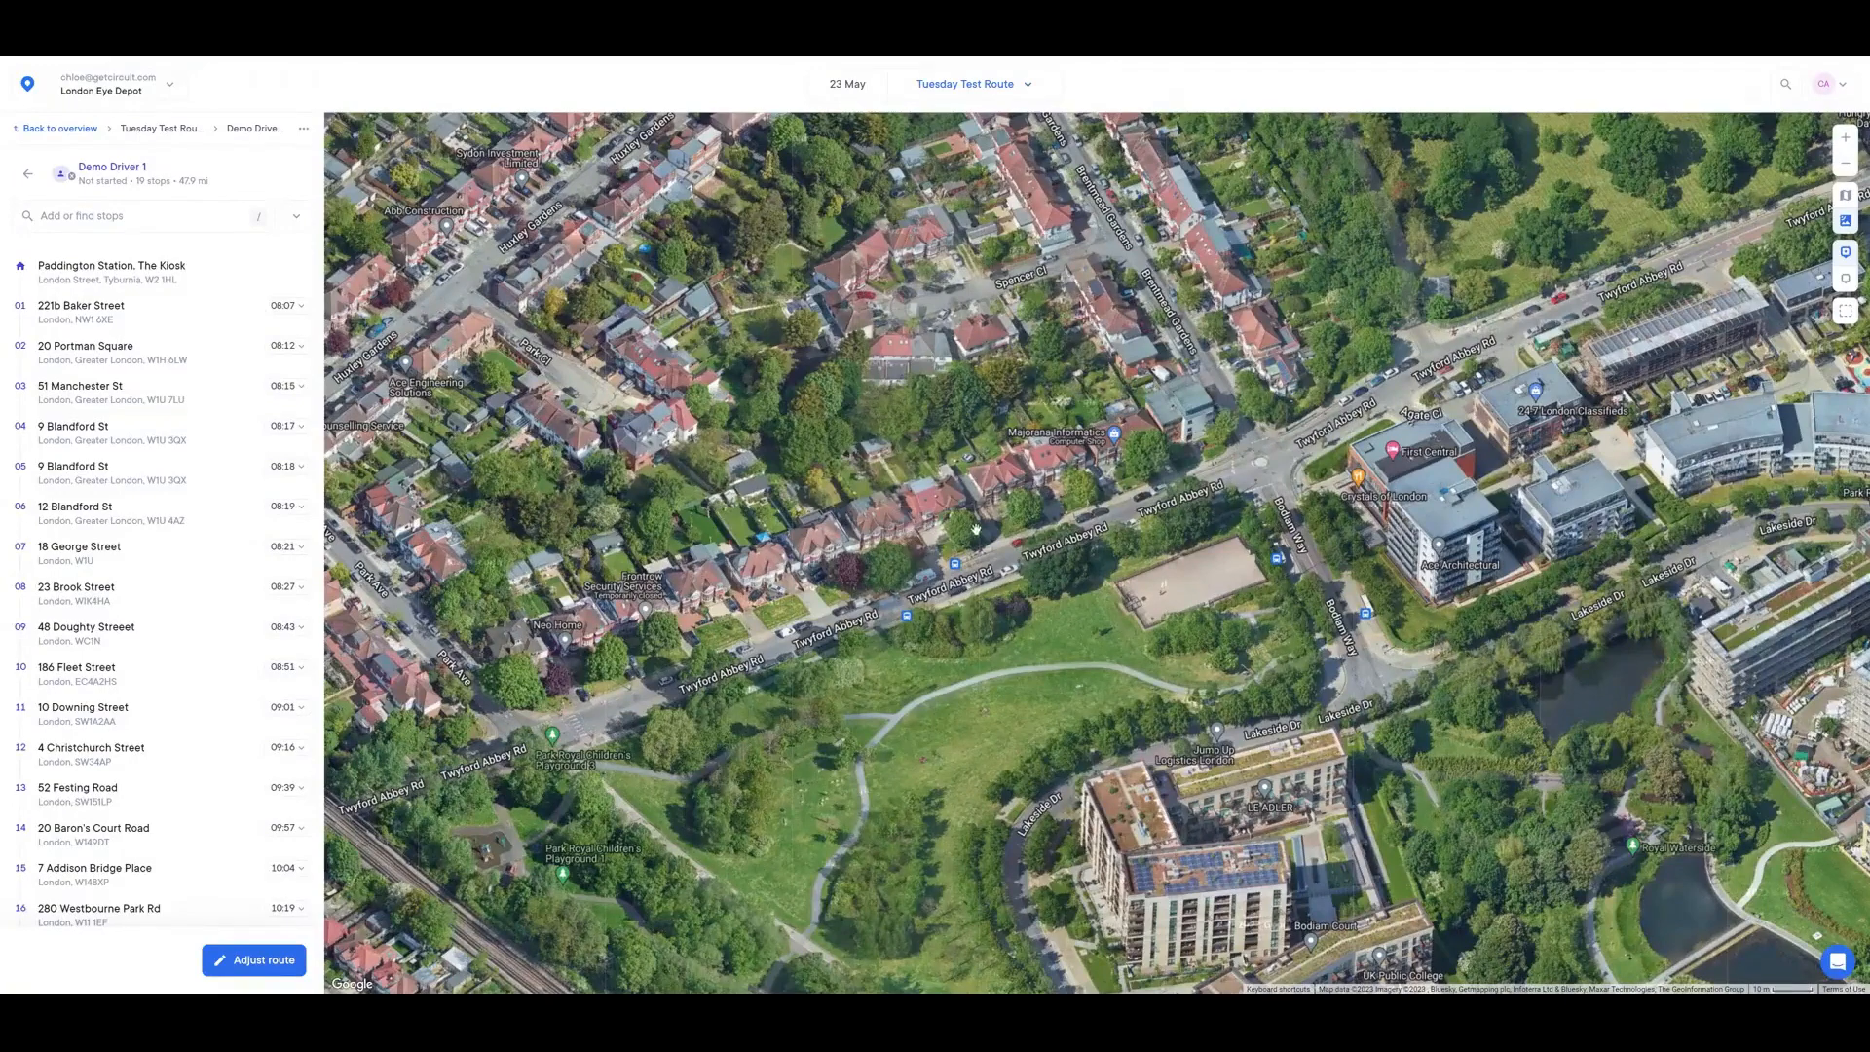
- Pin a satellite map spot near Twyford Abbey Road to add a stop
{"action": "left_click", "coordinate": [933, 522]}
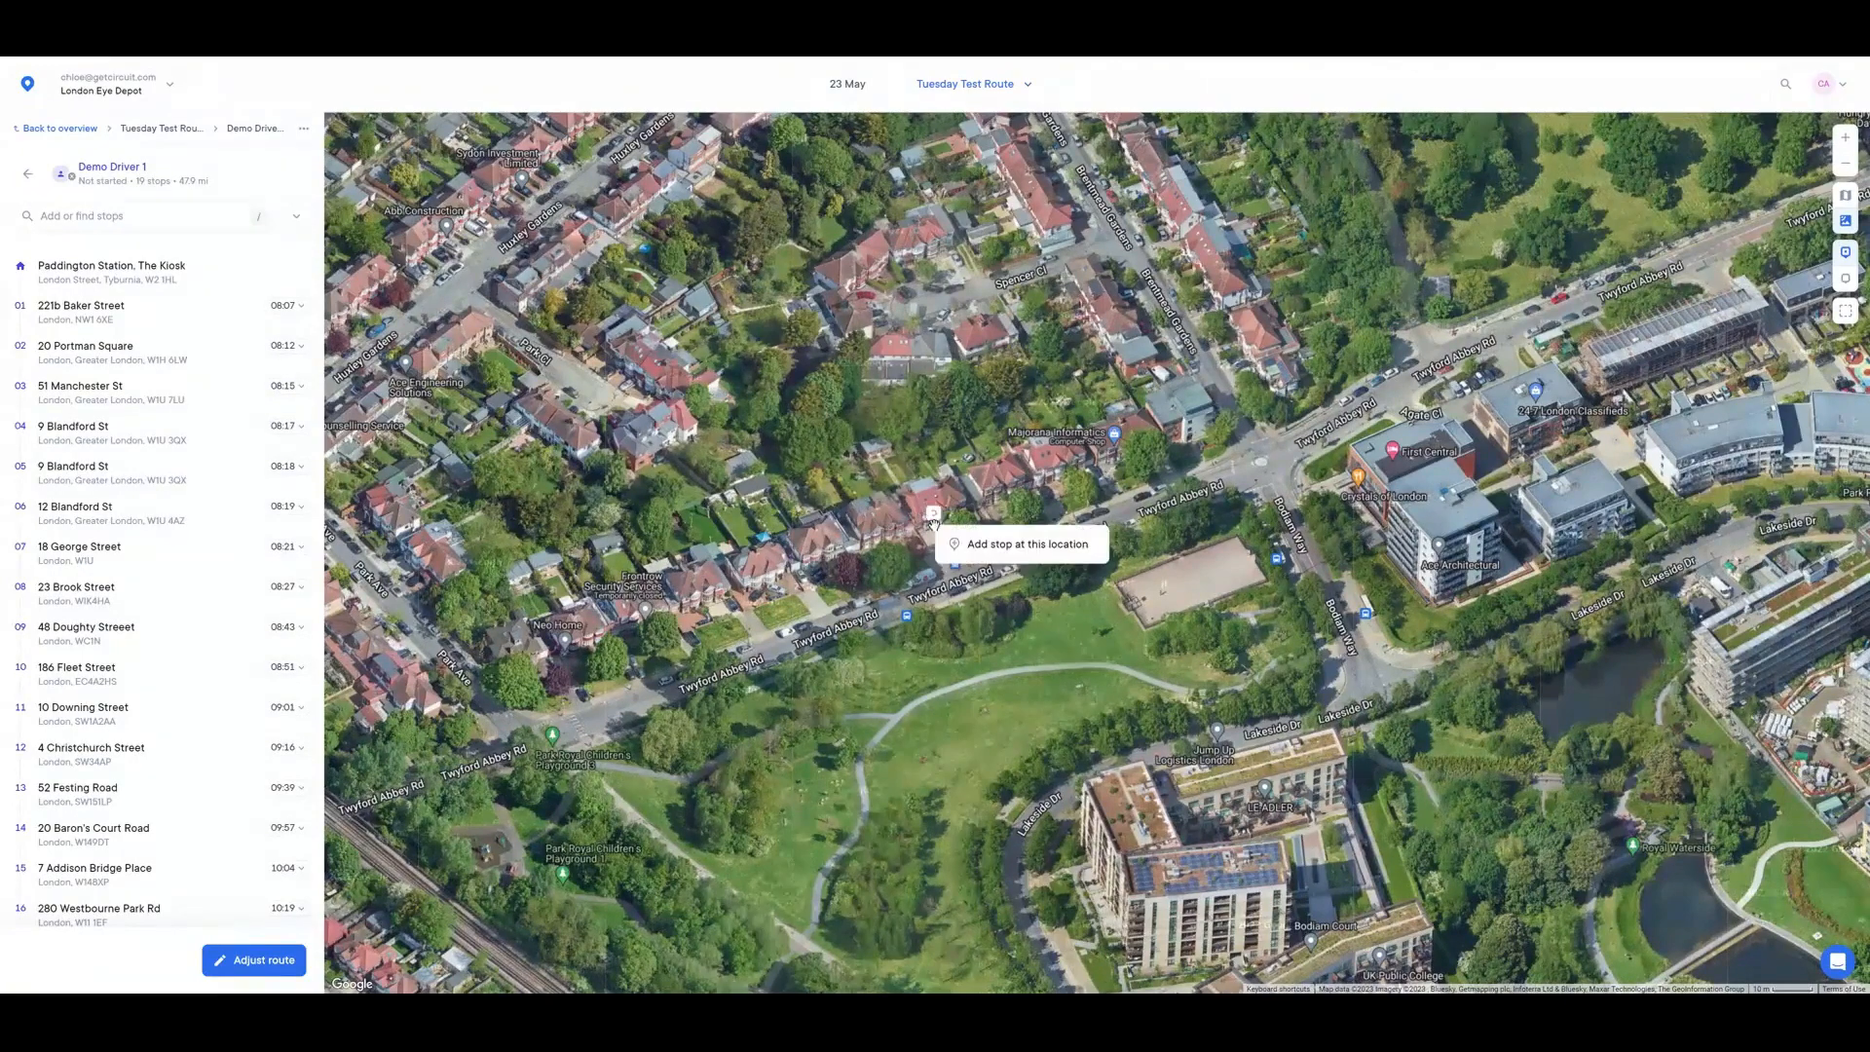